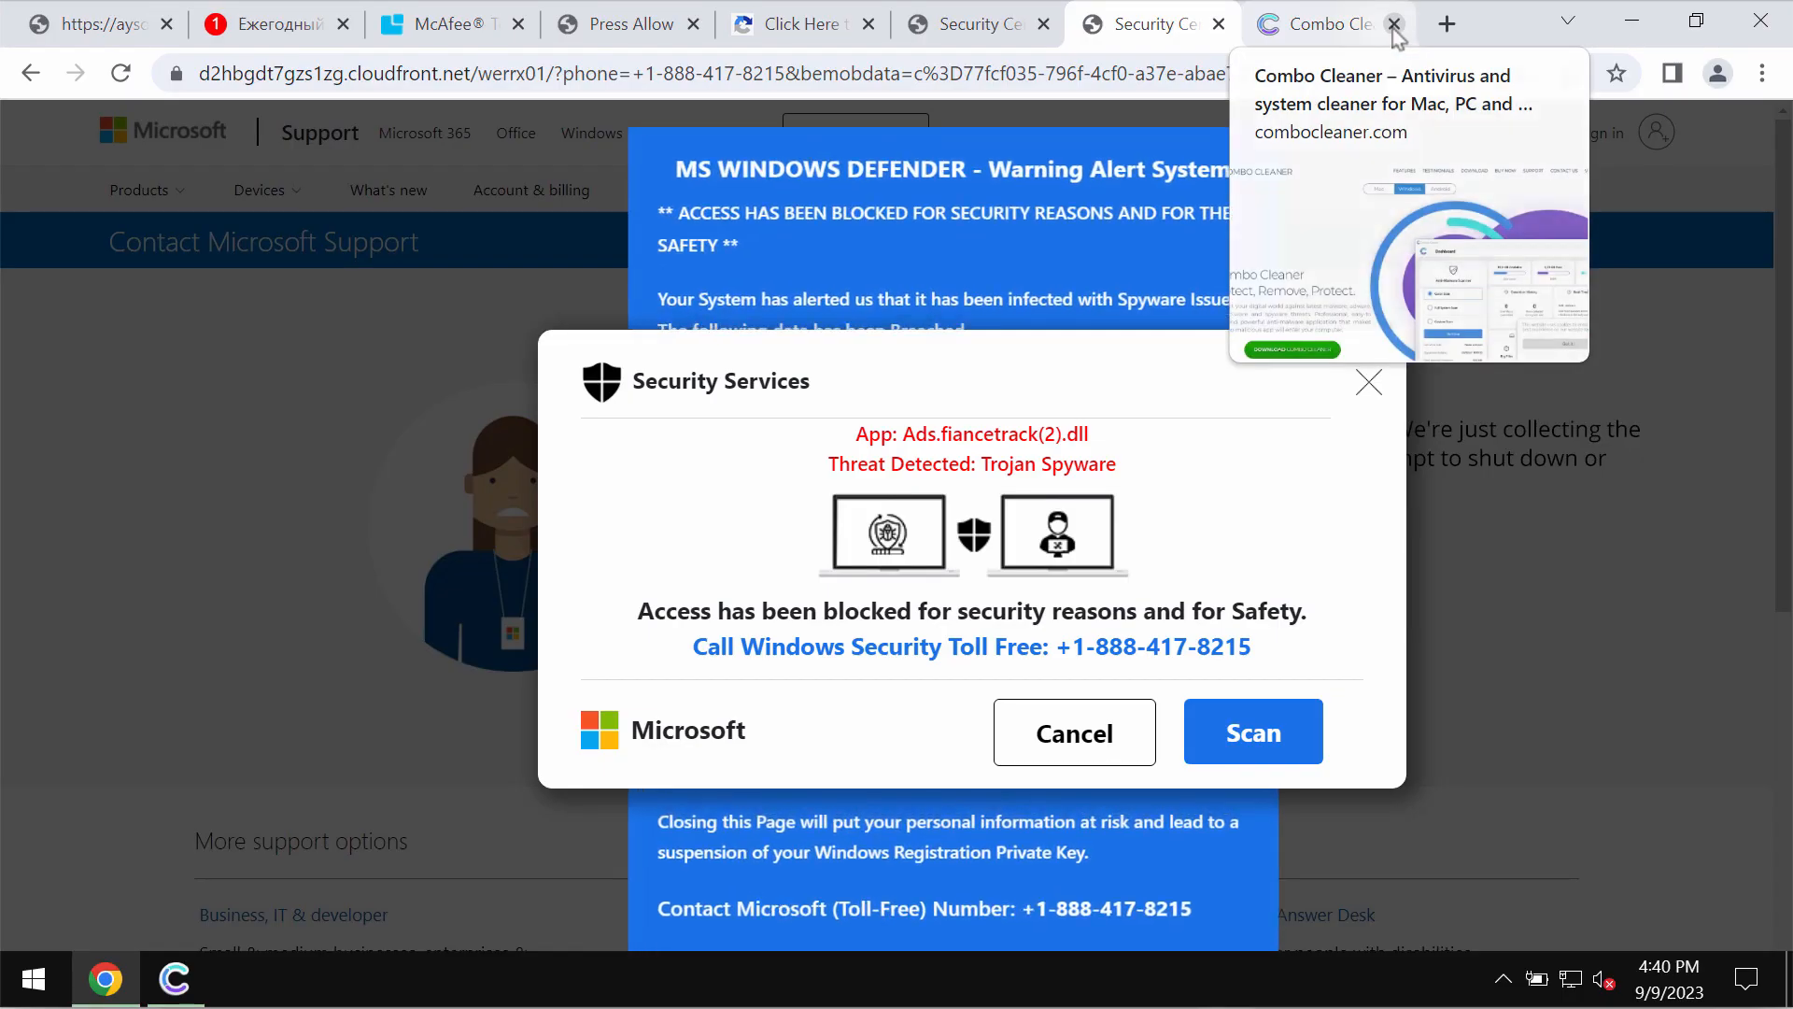
Close the extra Combo Cleaner tab in Chrome, revealing the fake Microsoft security alert
click(1393, 23)
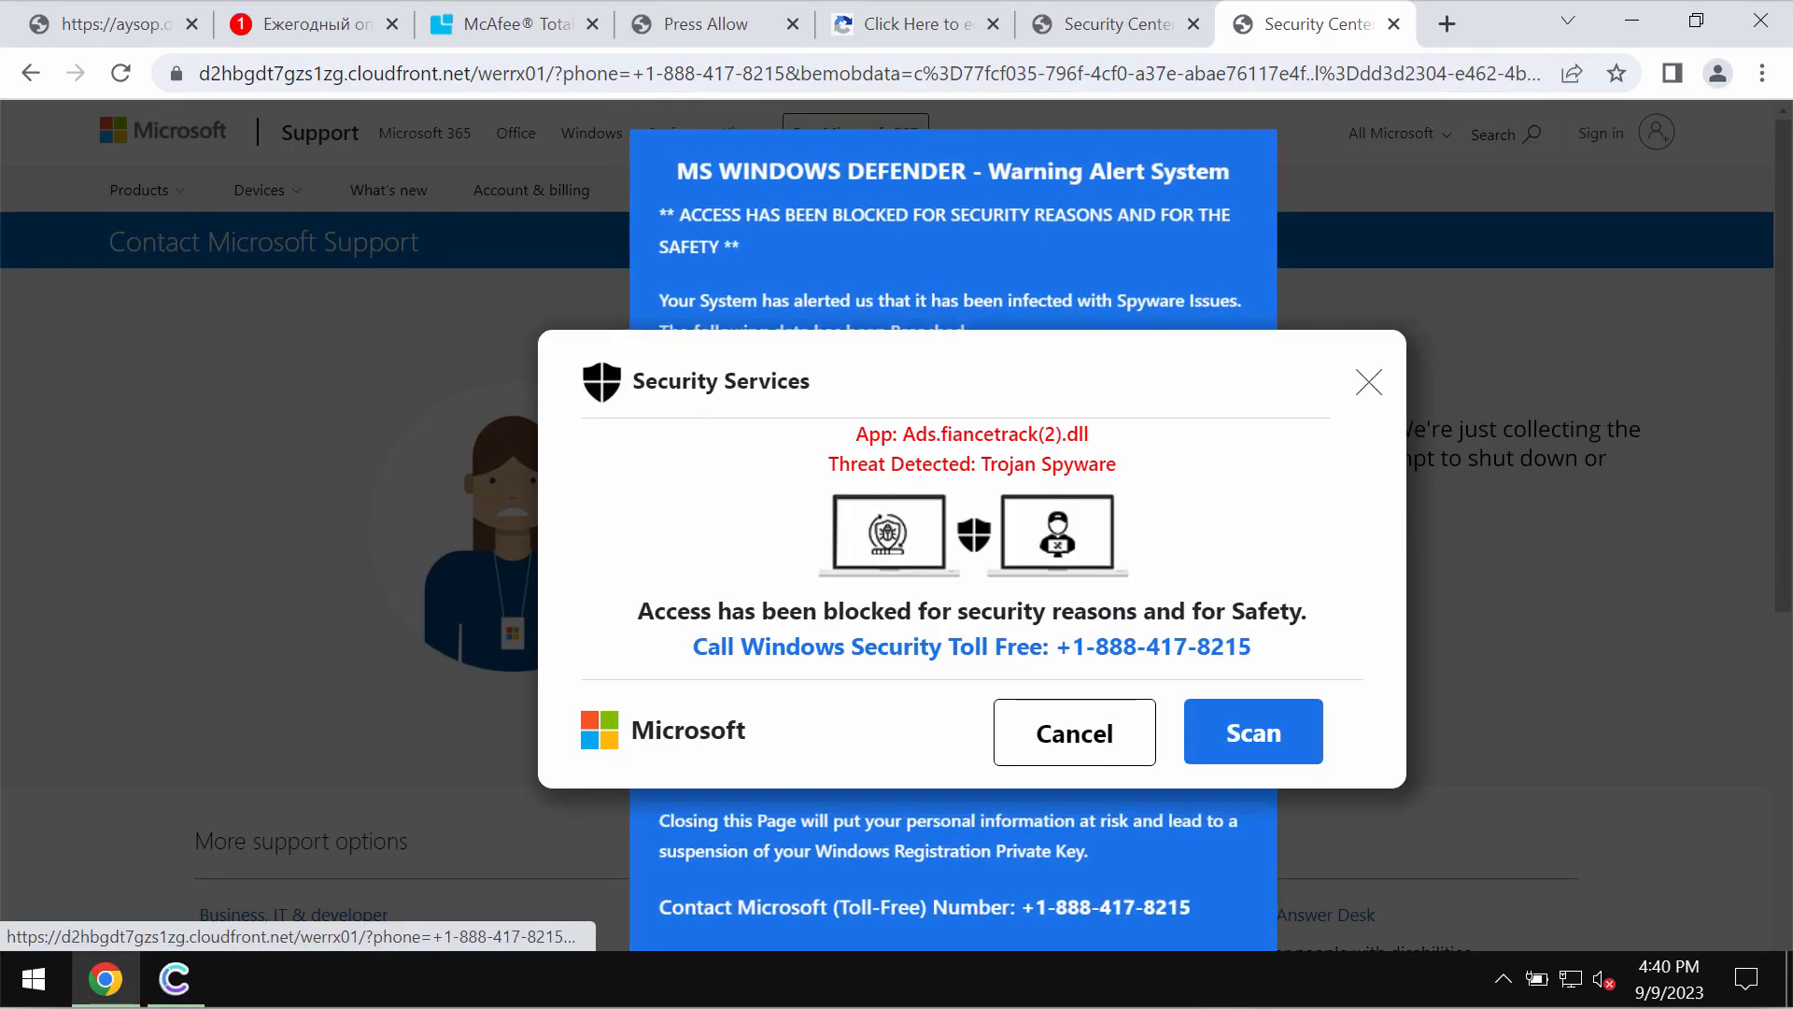
mouse_move(1275, 442)
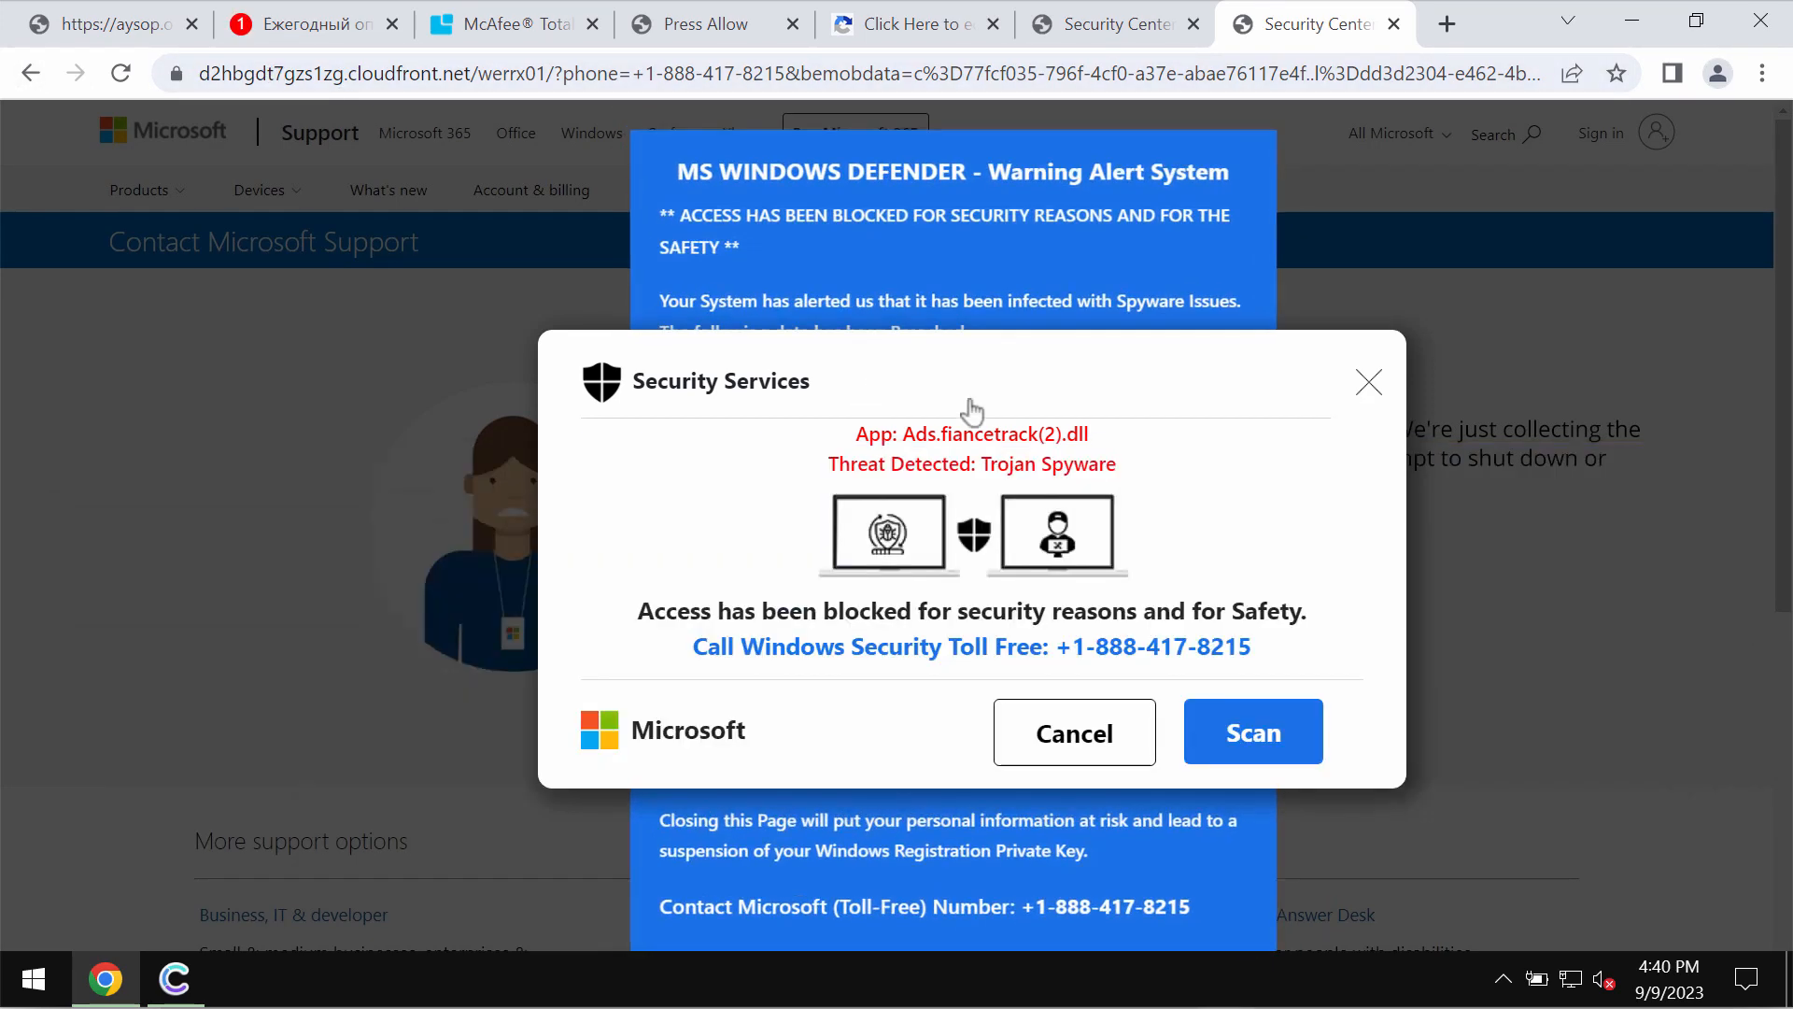
mouse_move(888, 715)
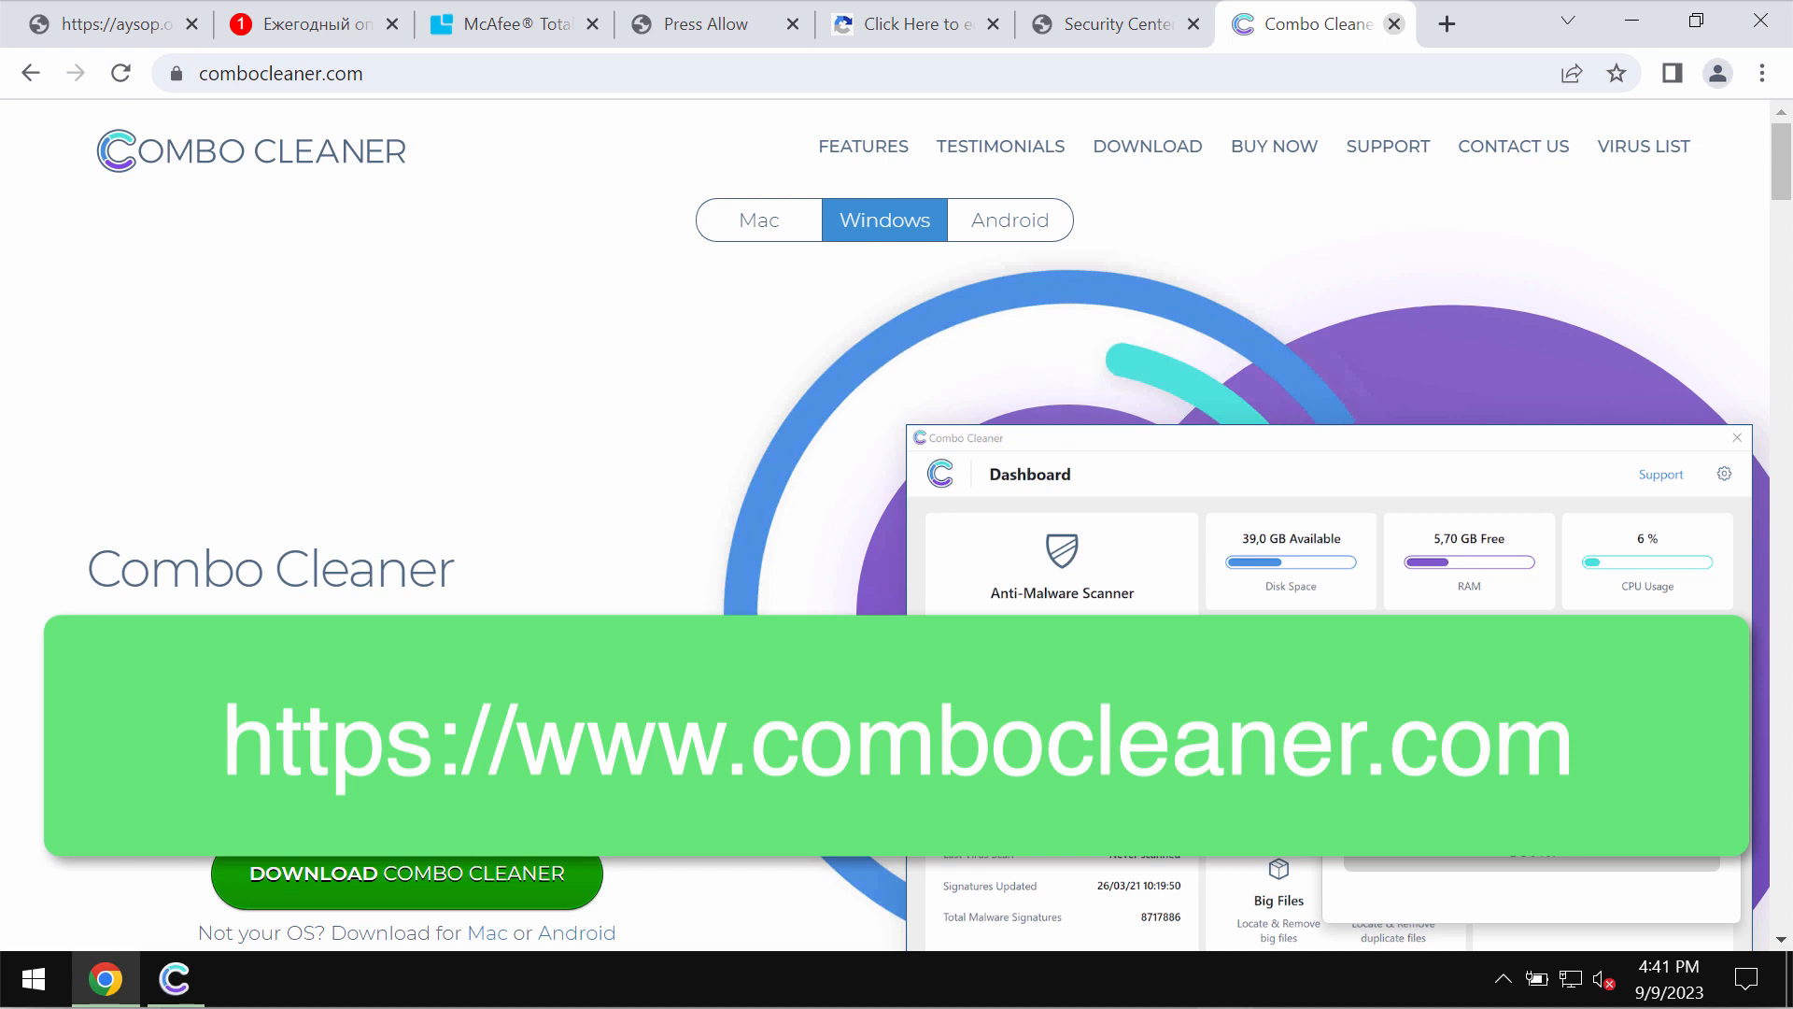
click(175, 978)
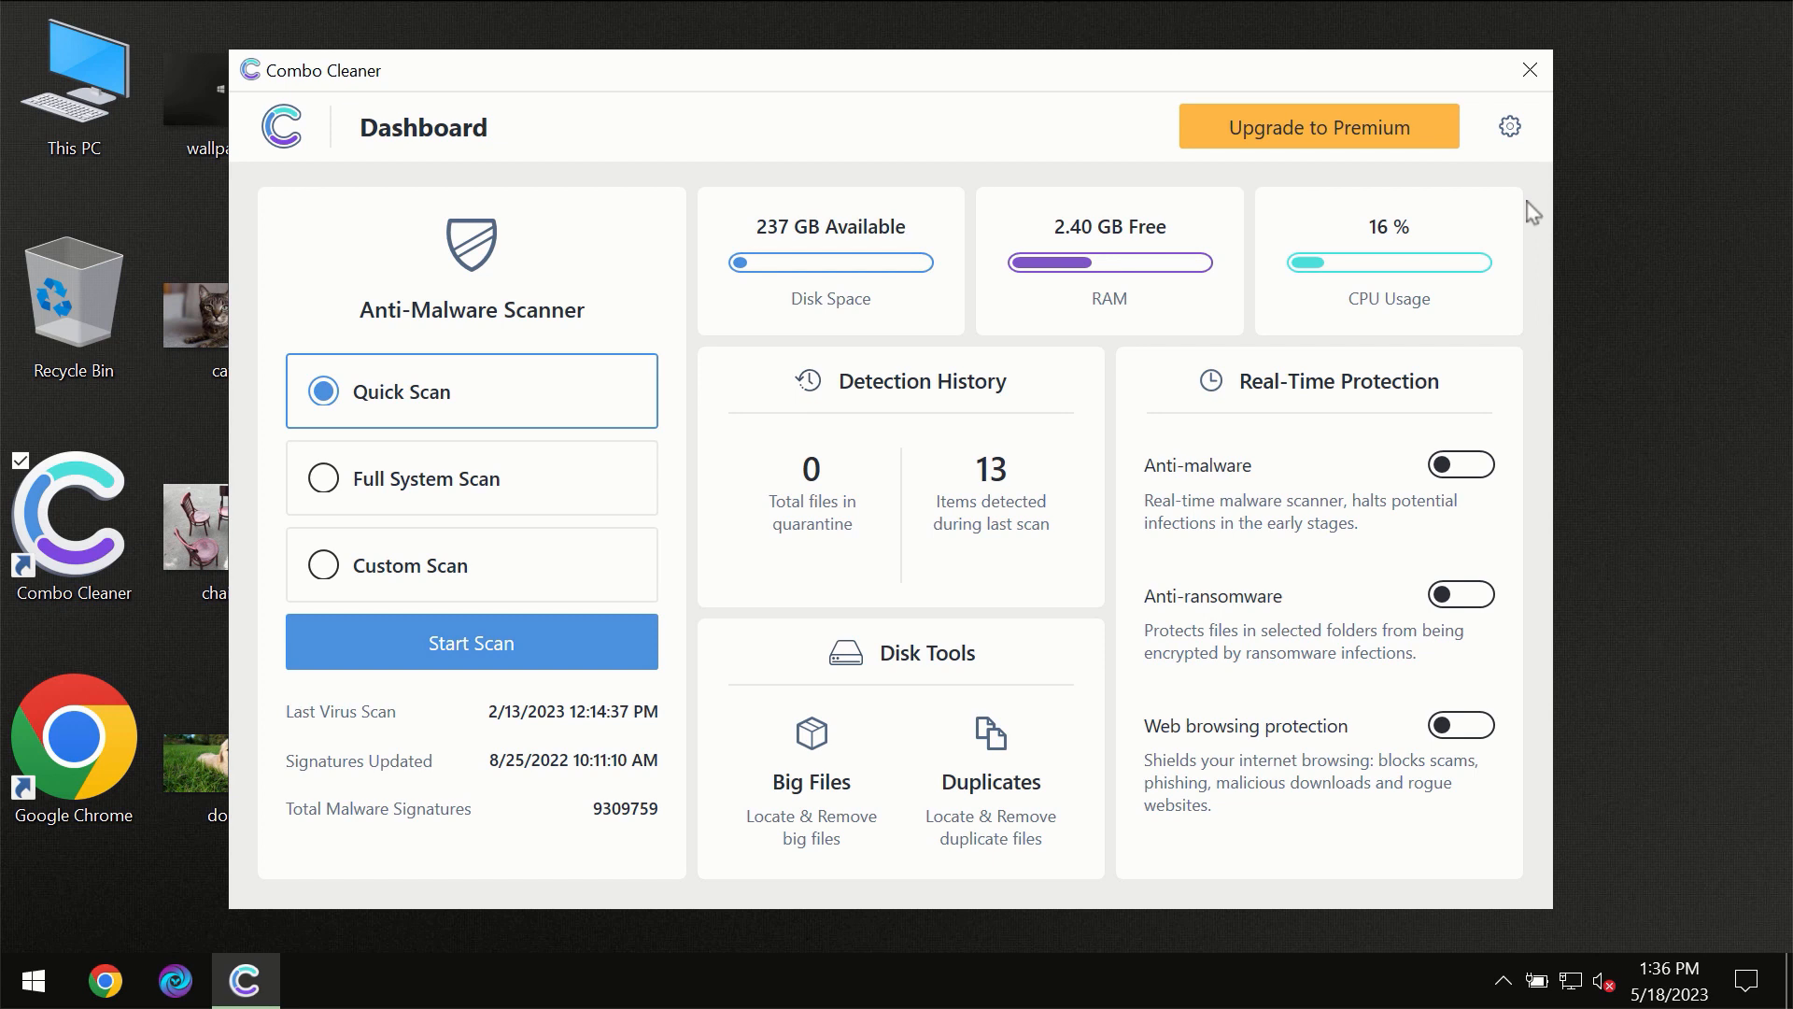
mouse_move(1106, 99)
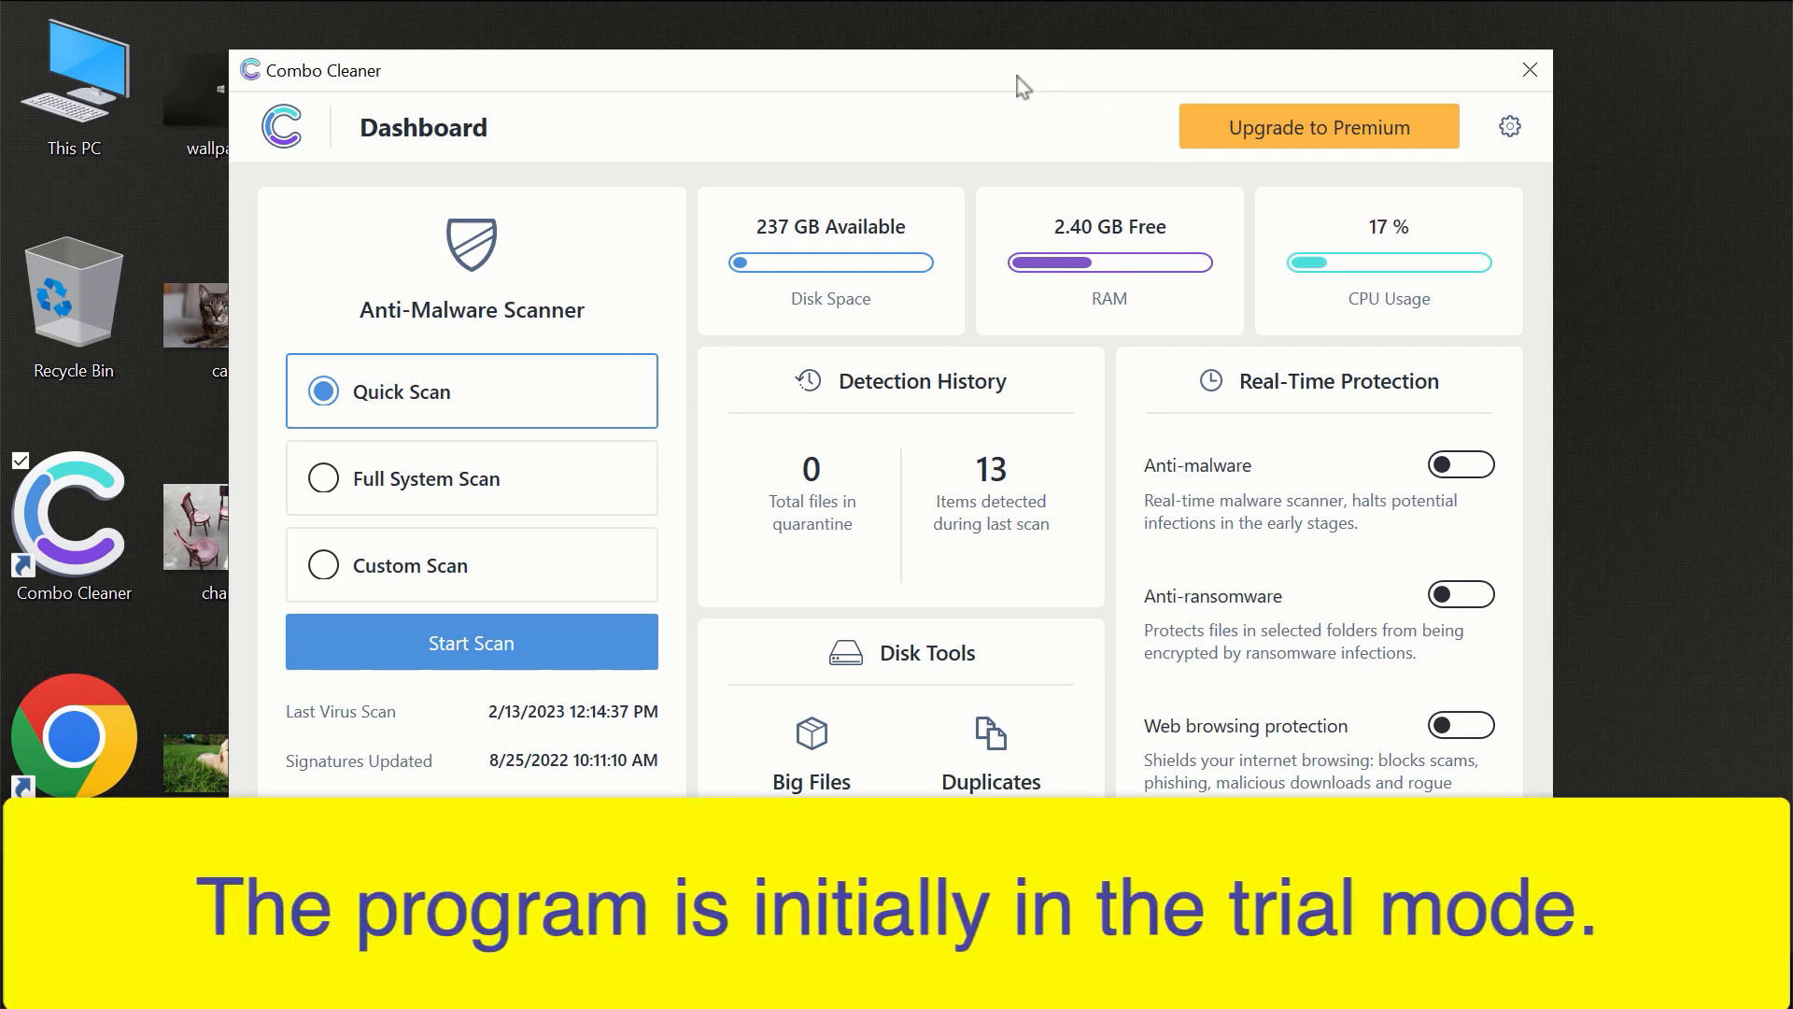
mouse_move(958, 84)
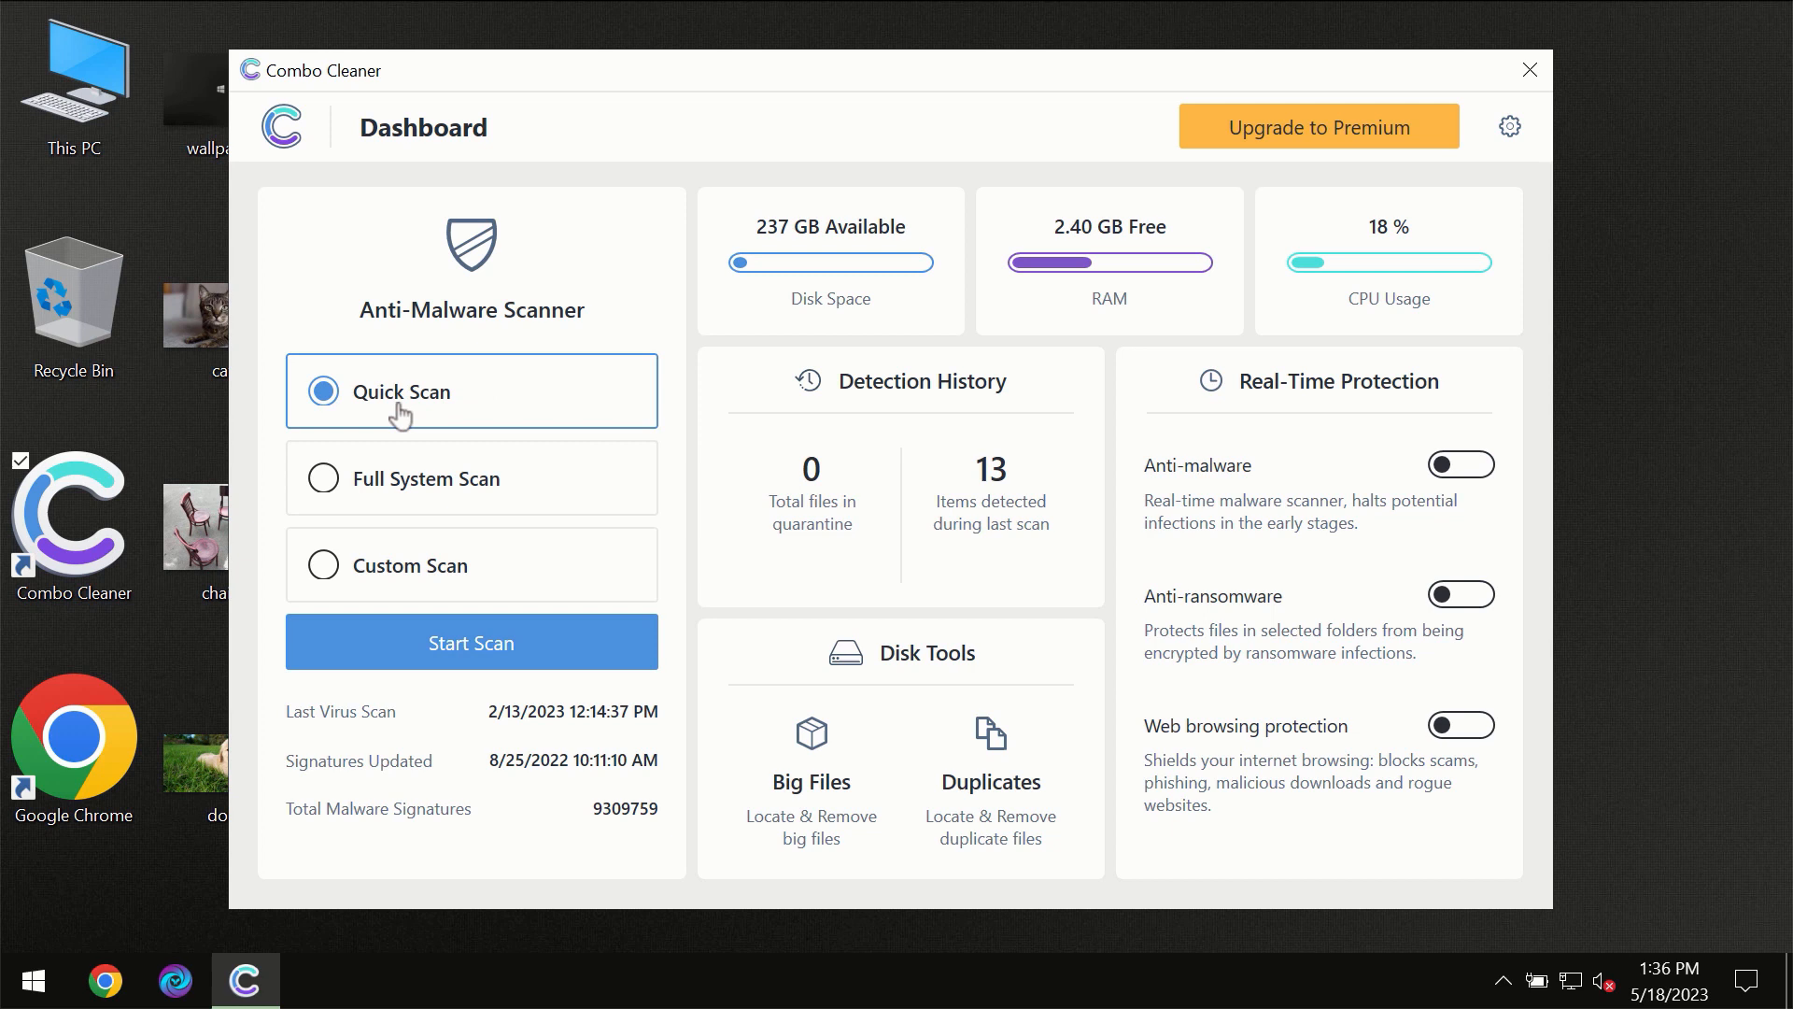
mouse_move(430, 425)
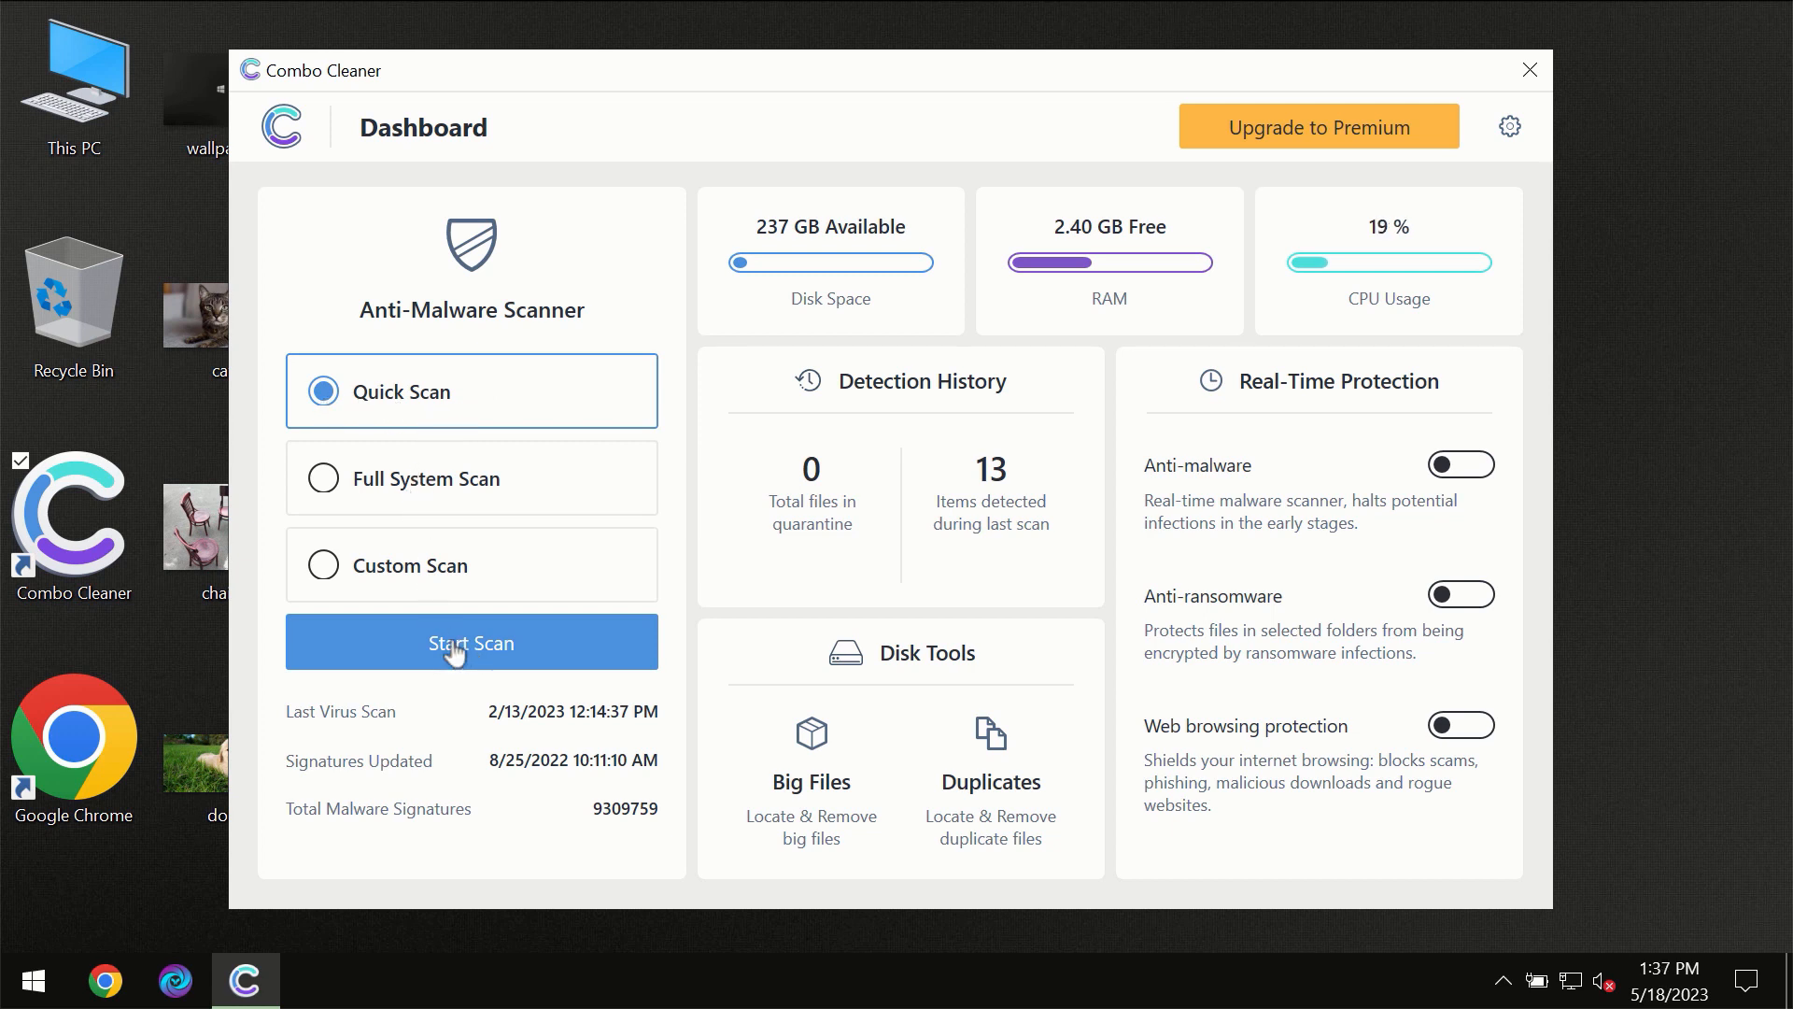
Start a Quick Scan in Combo Cleaner and let it progress
click(471, 641)
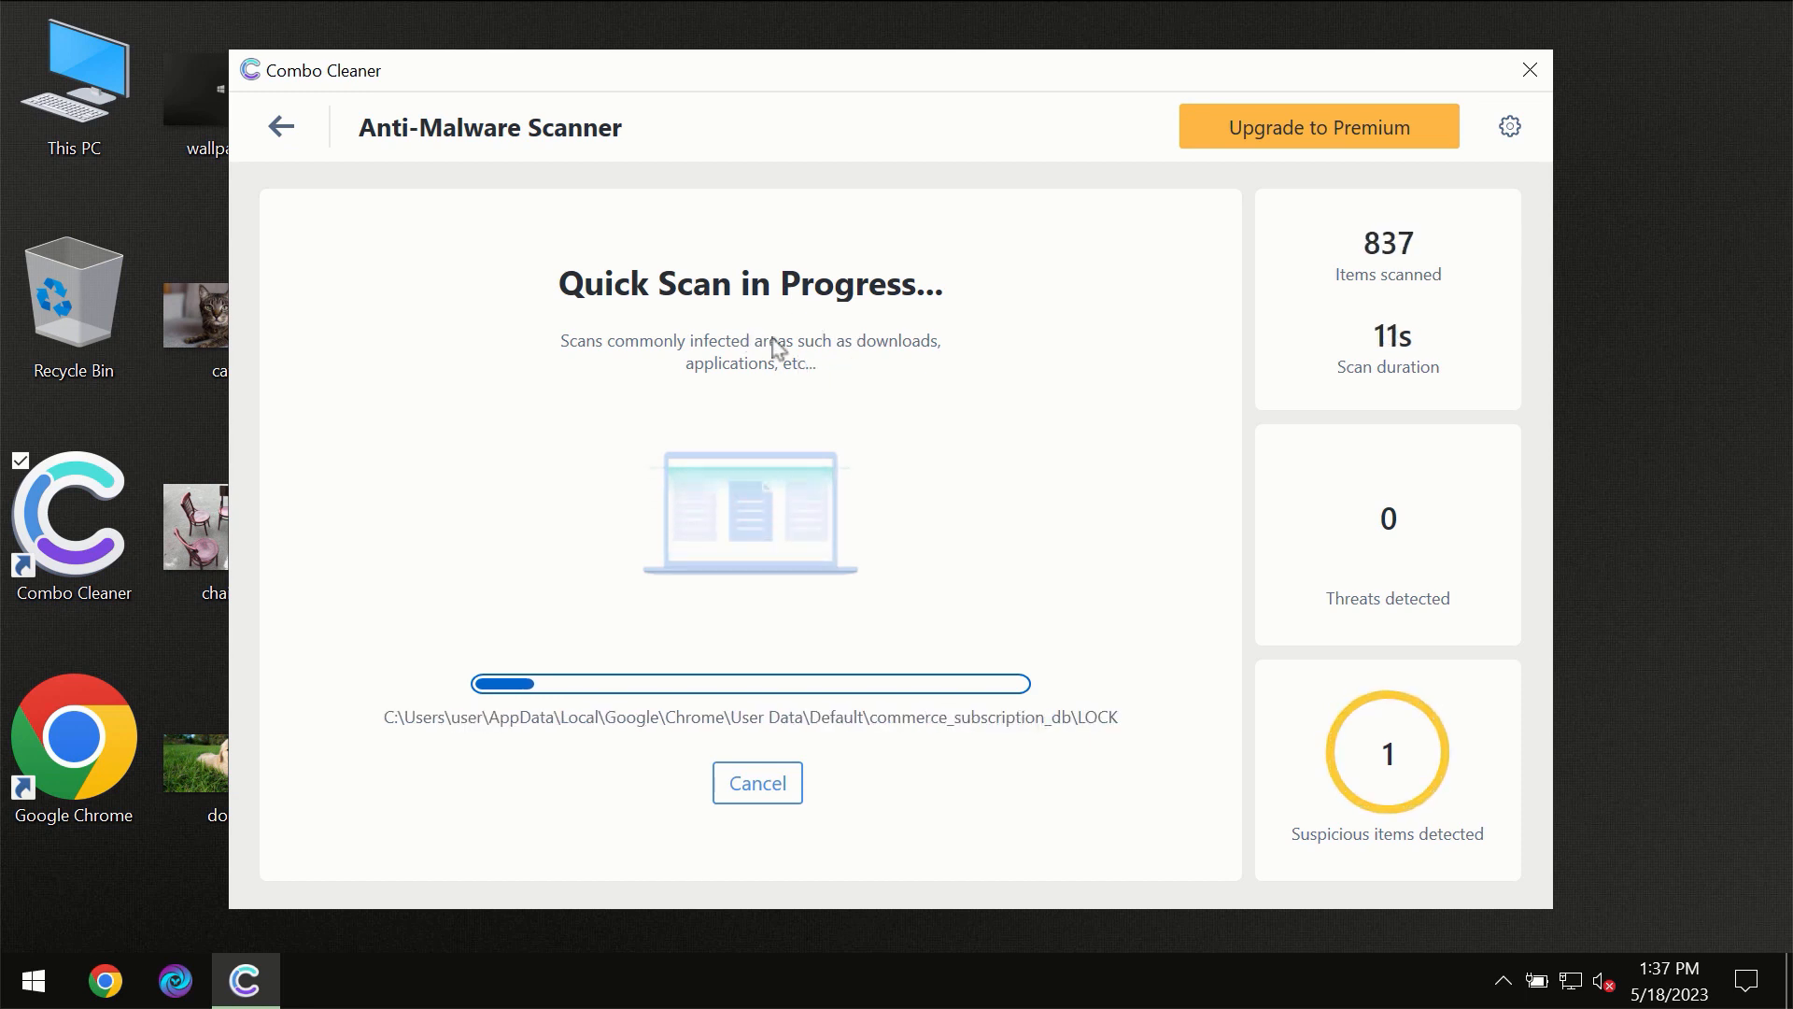
mouse_move(518, 197)
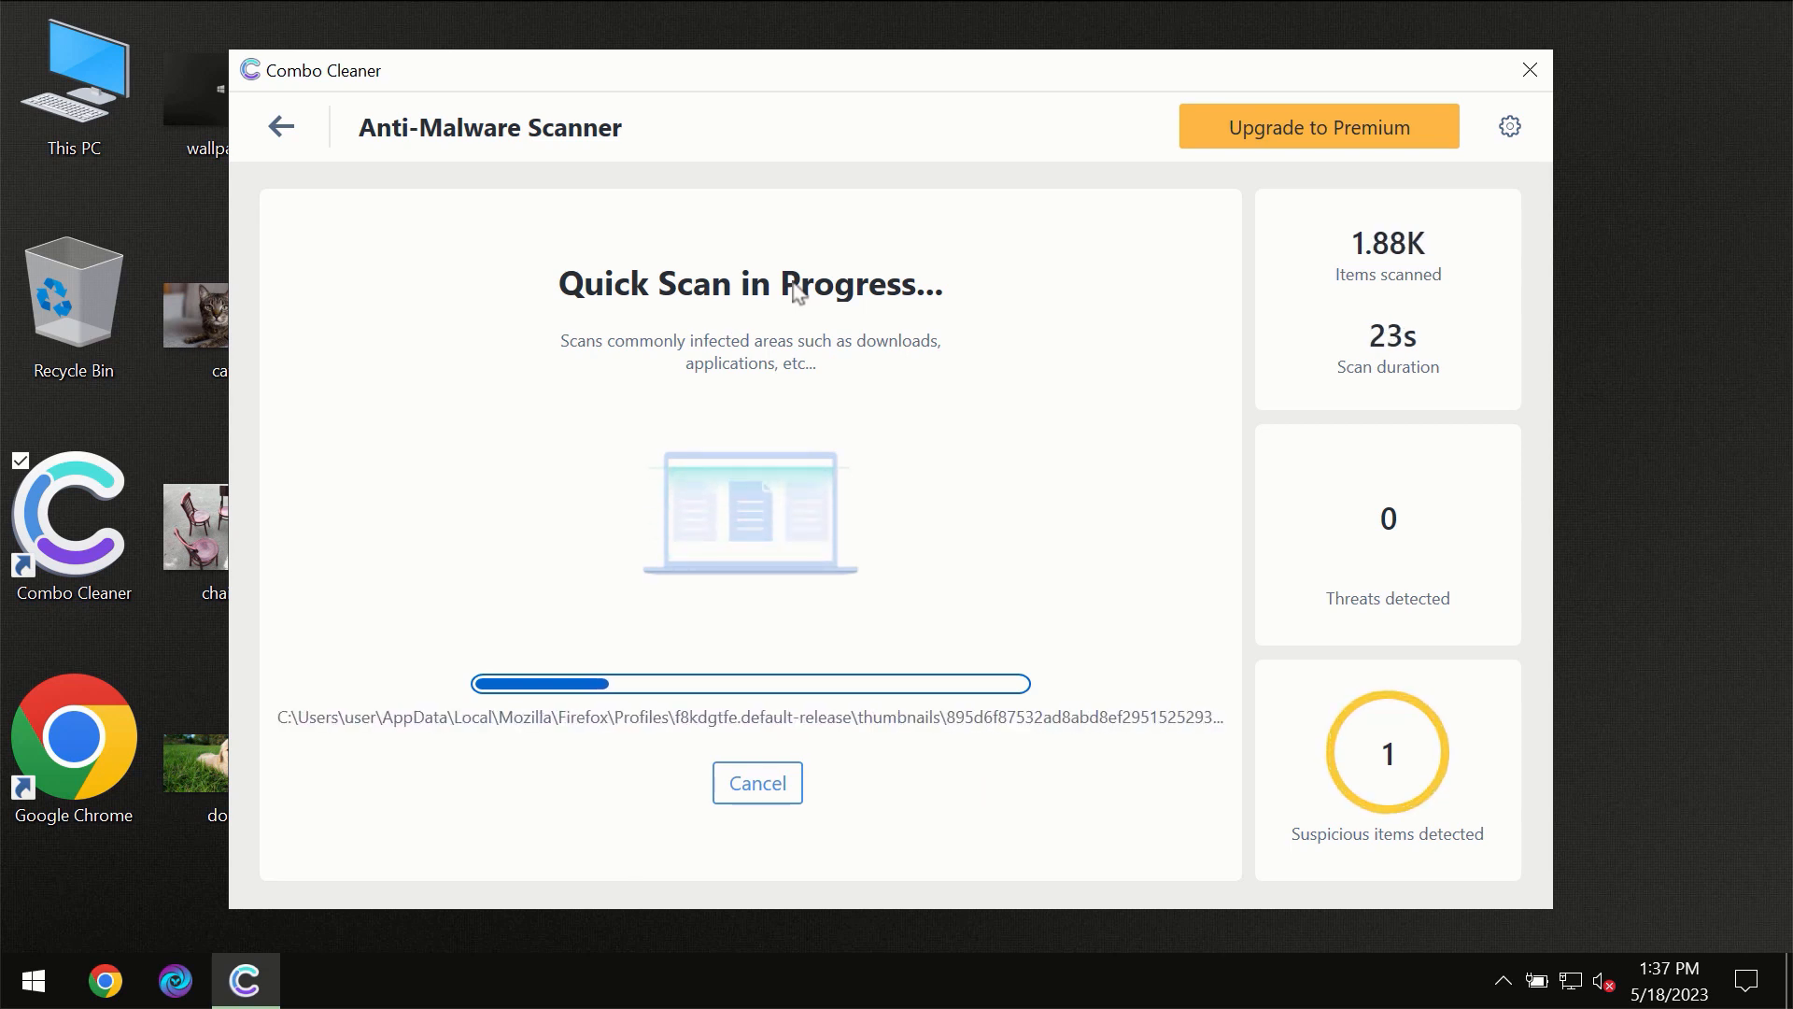
mouse_move(820, 131)
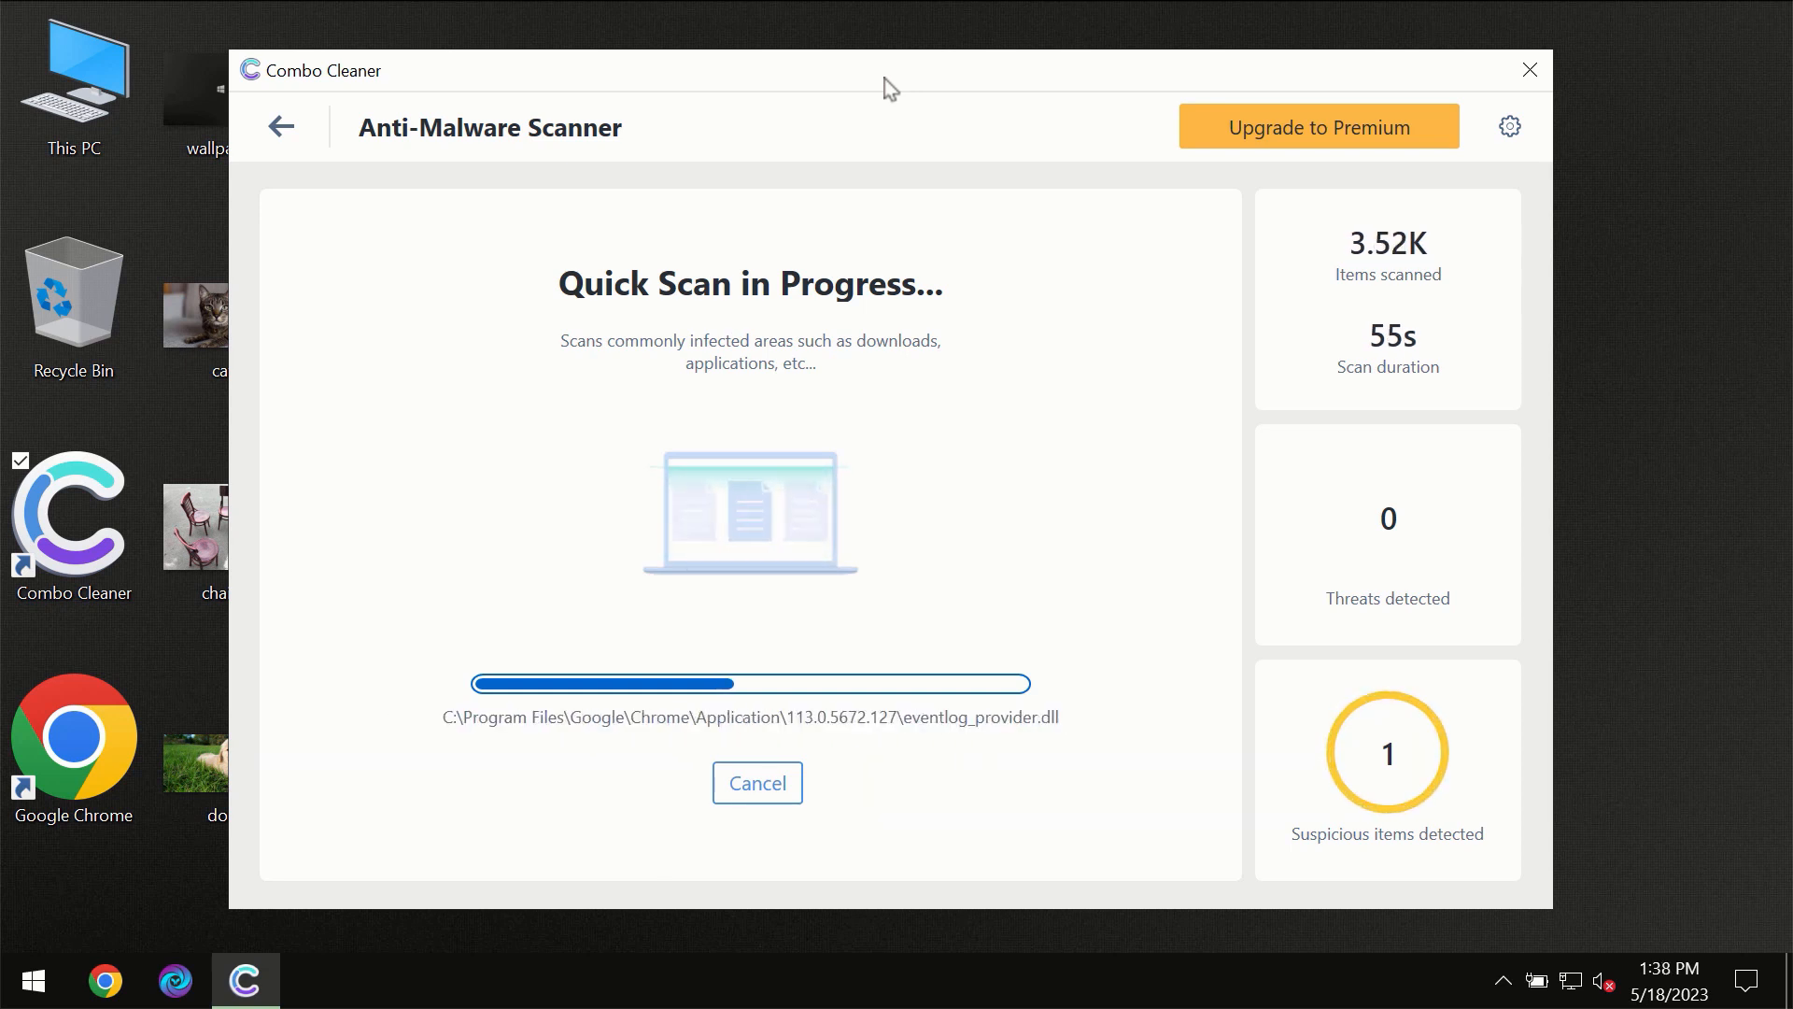
mouse_move(1408, 110)
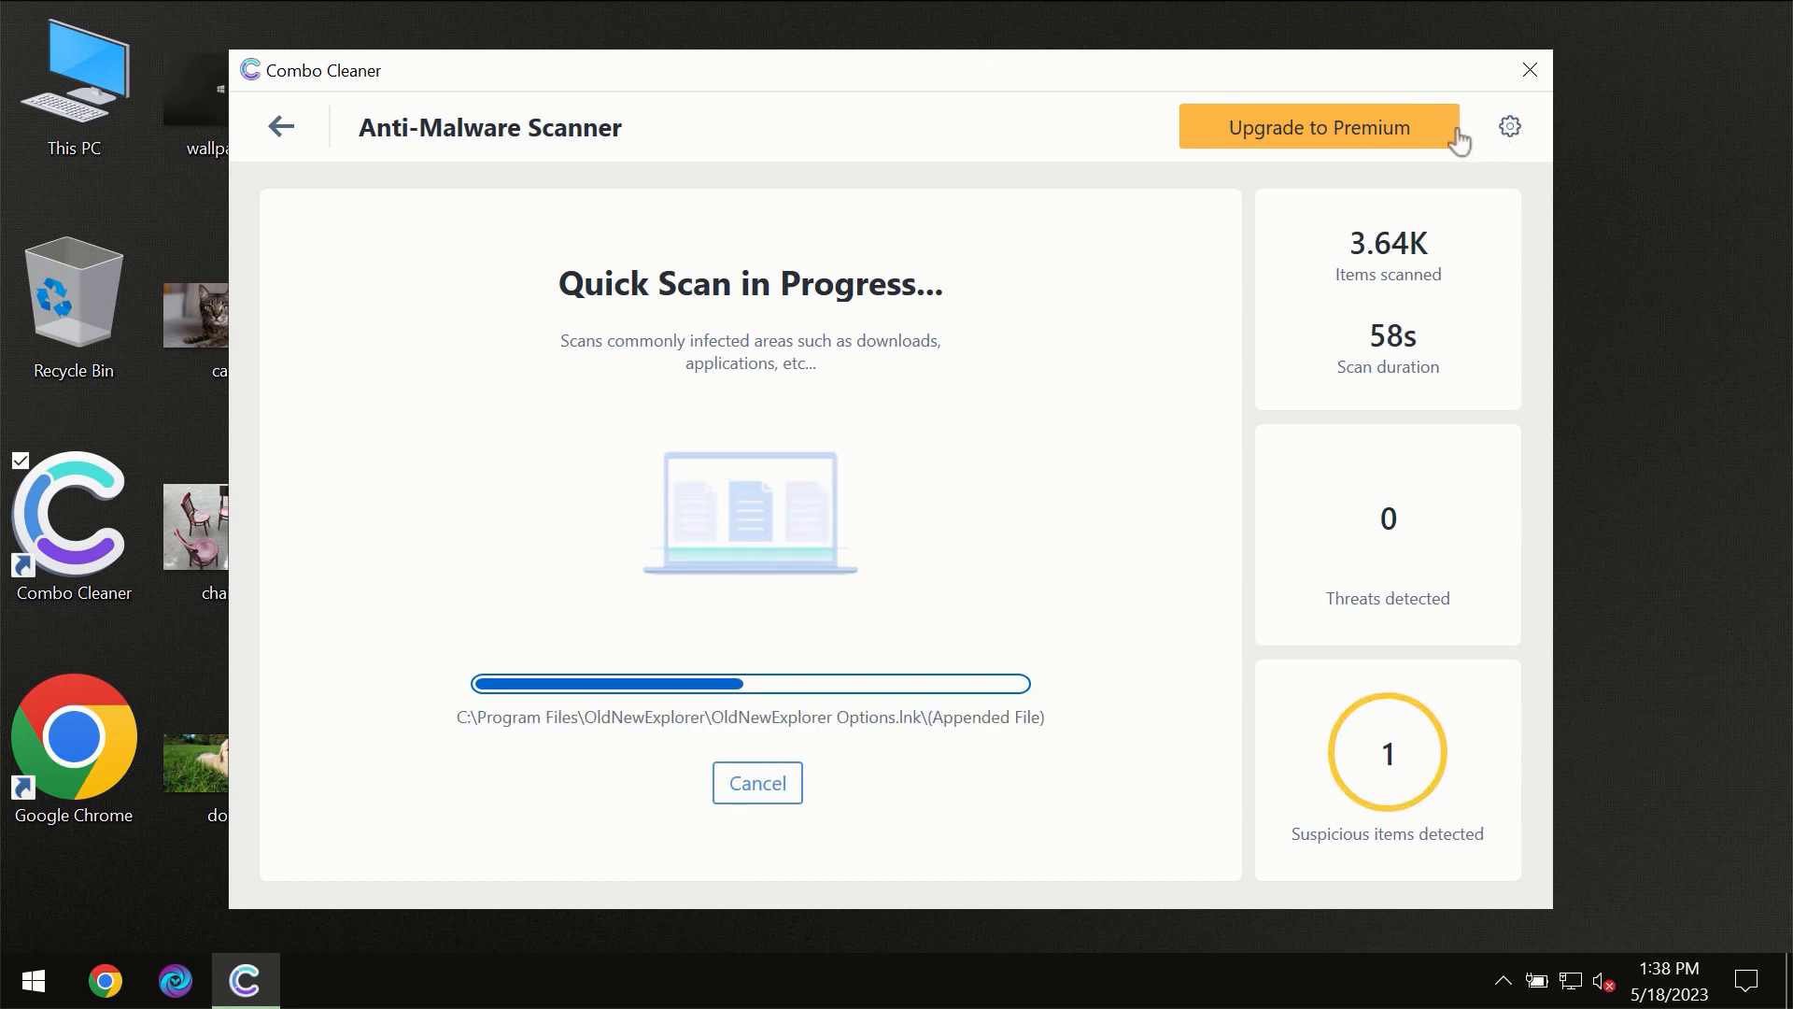
Browse the Anti-Ransomware settings, then return to the dashboard while scanning continues
click(1509, 126)
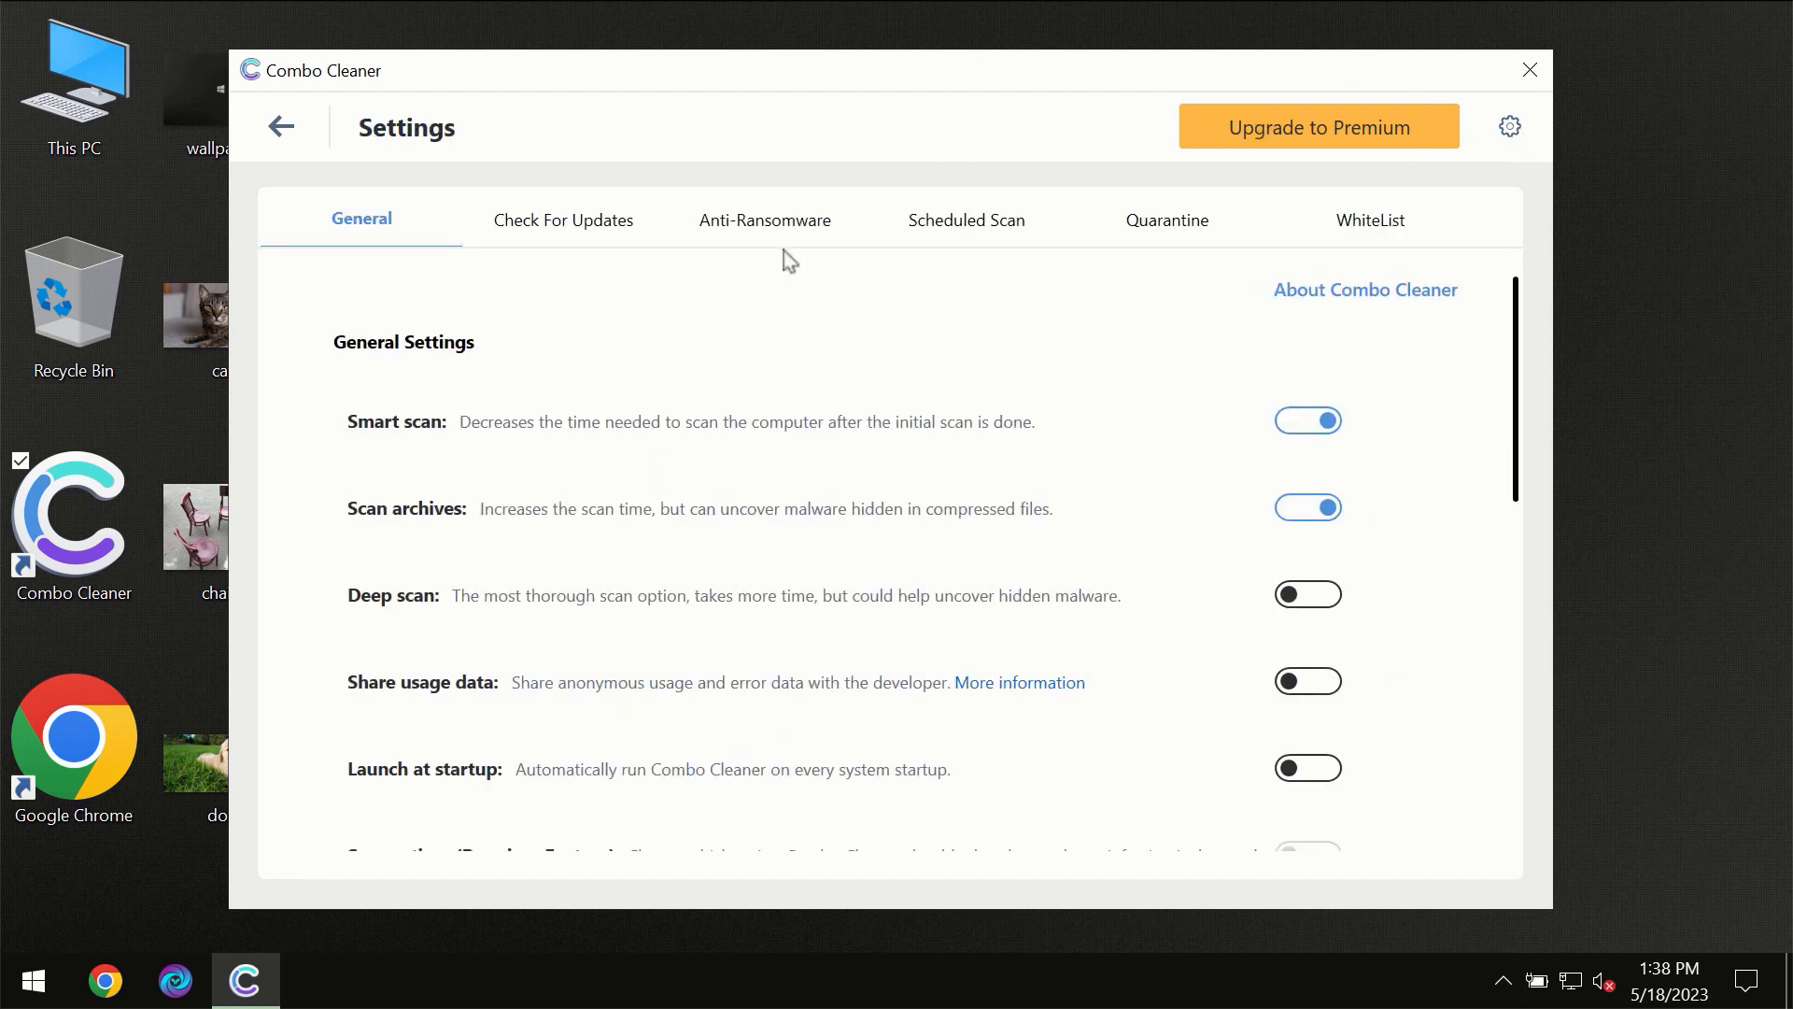
mouse_move(752, 238)
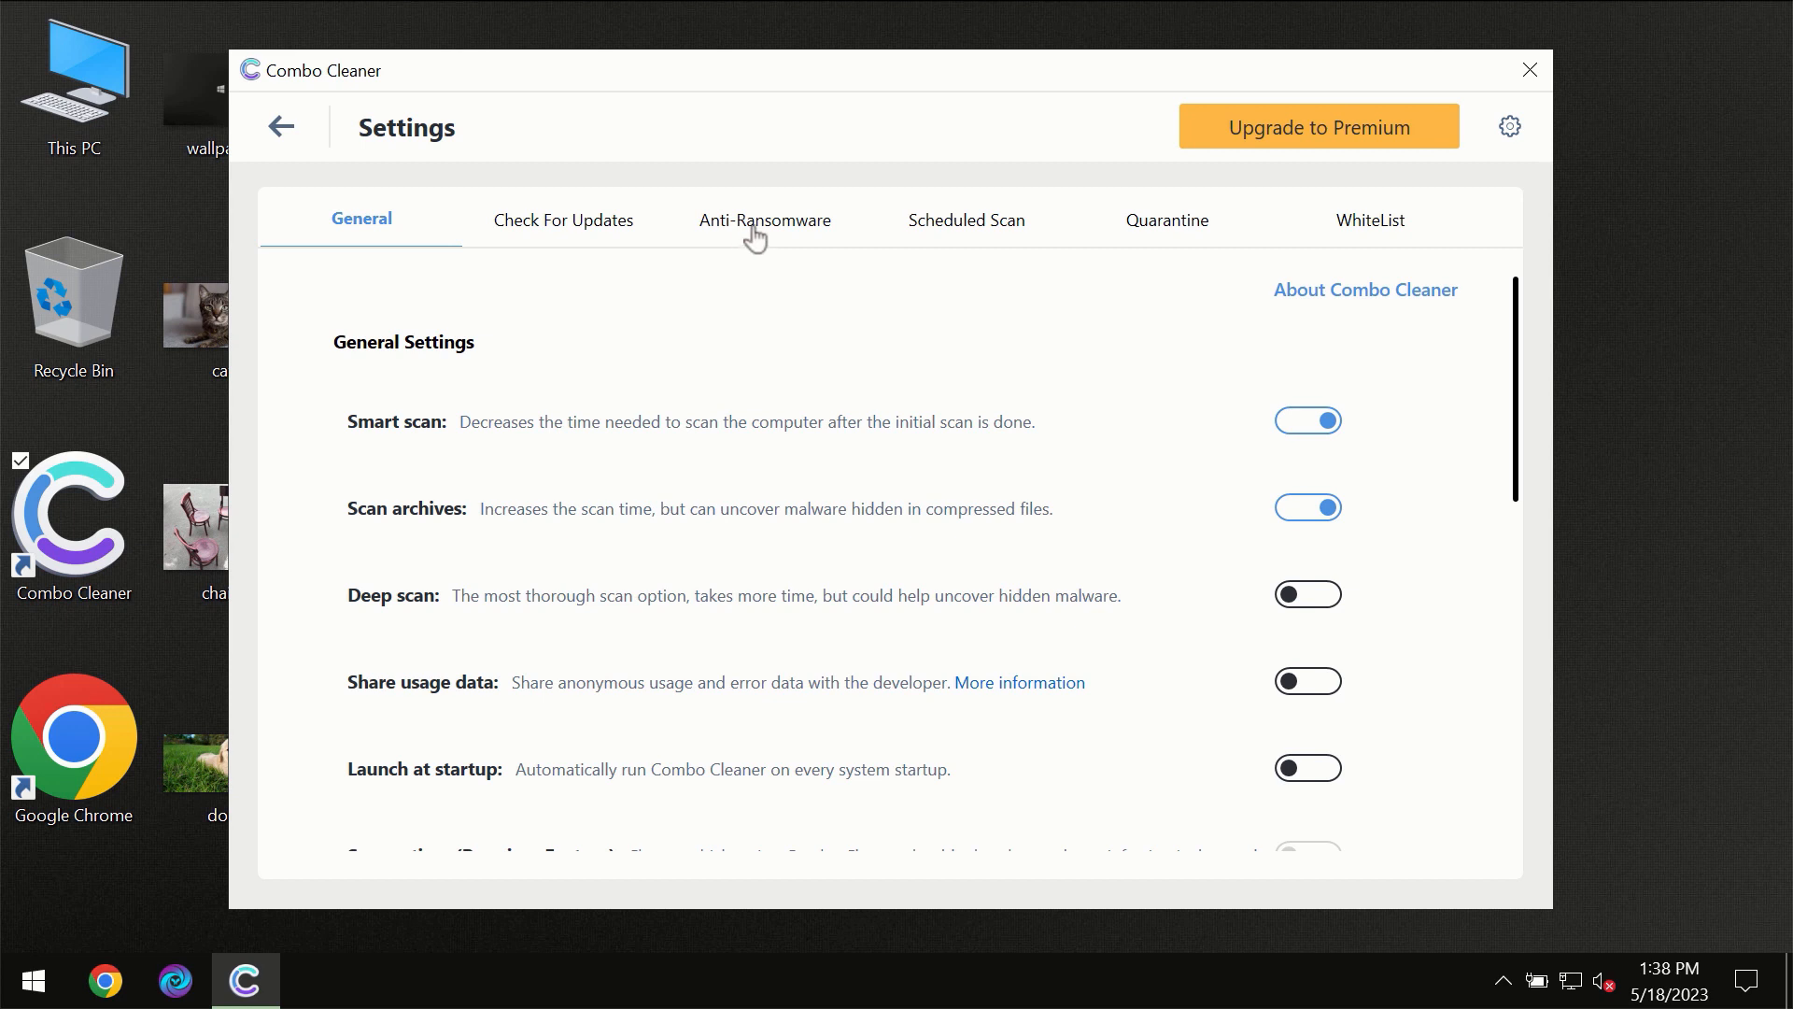
click(764, 221)
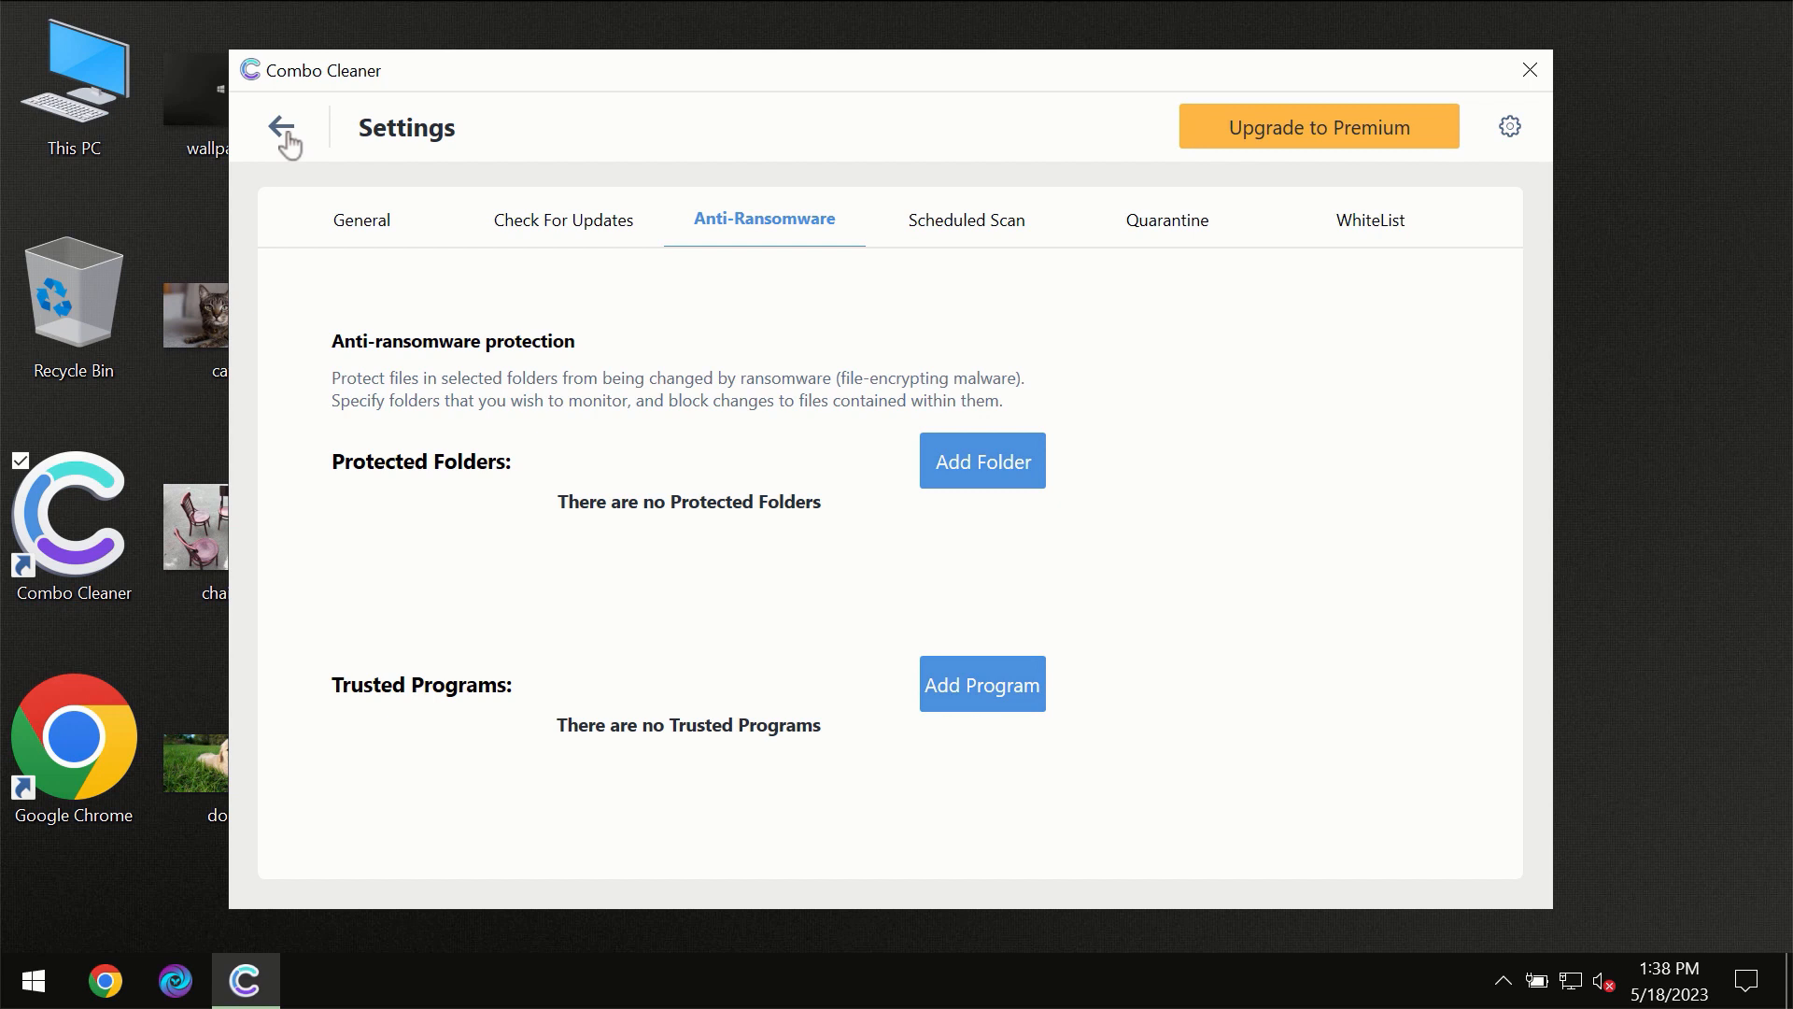
click(283, 127)
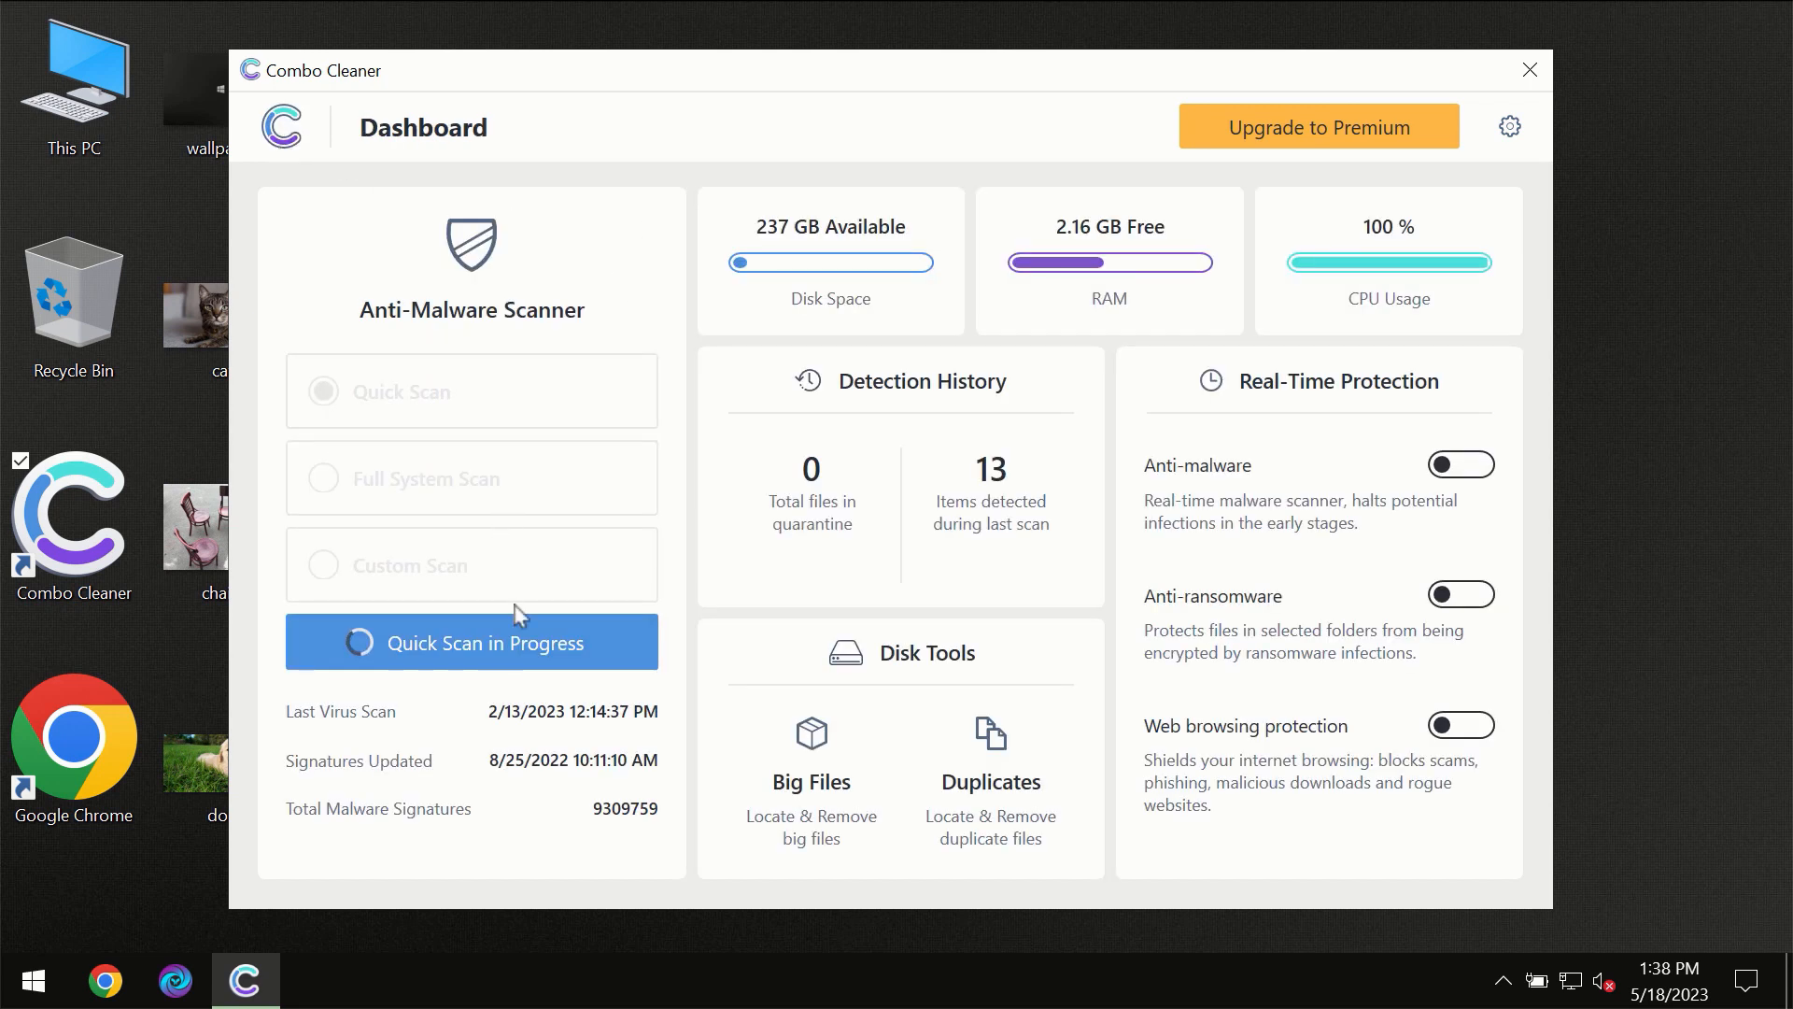
View the finished Quick Scan showing one spam adware threat, then open Upgrade to Premium
click(472, 642)
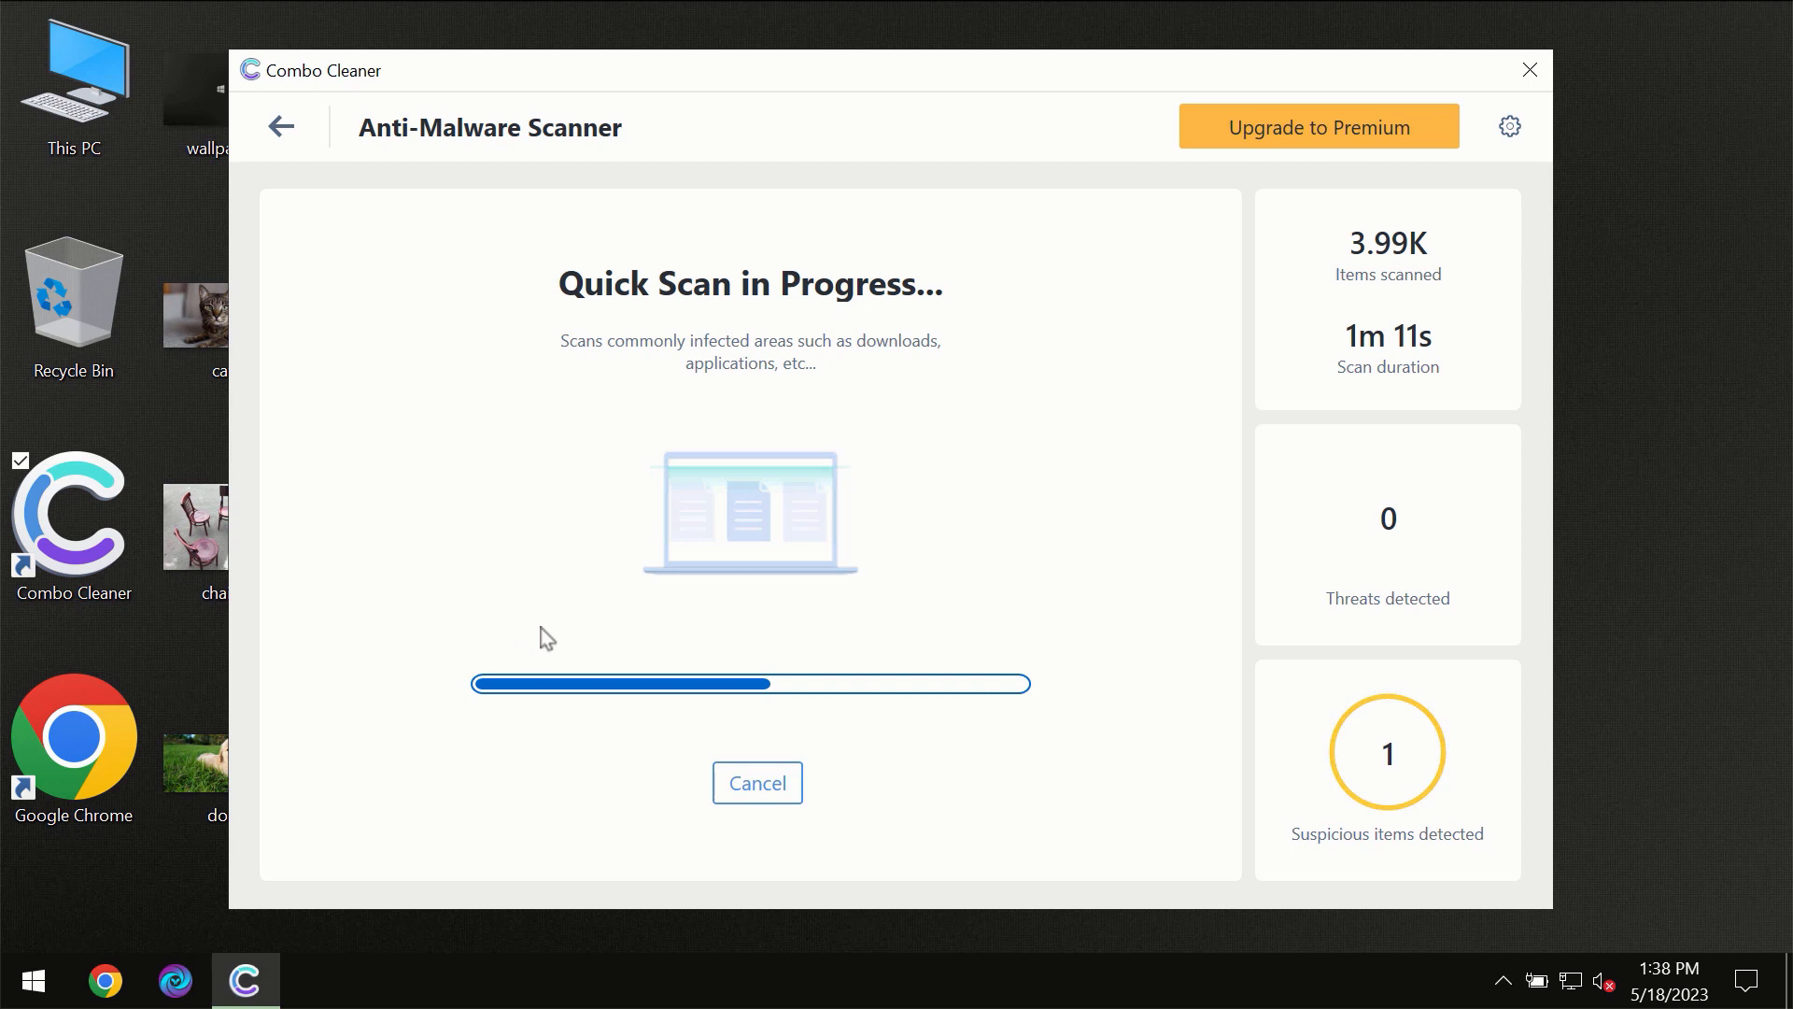
mouse_move(880, 373)
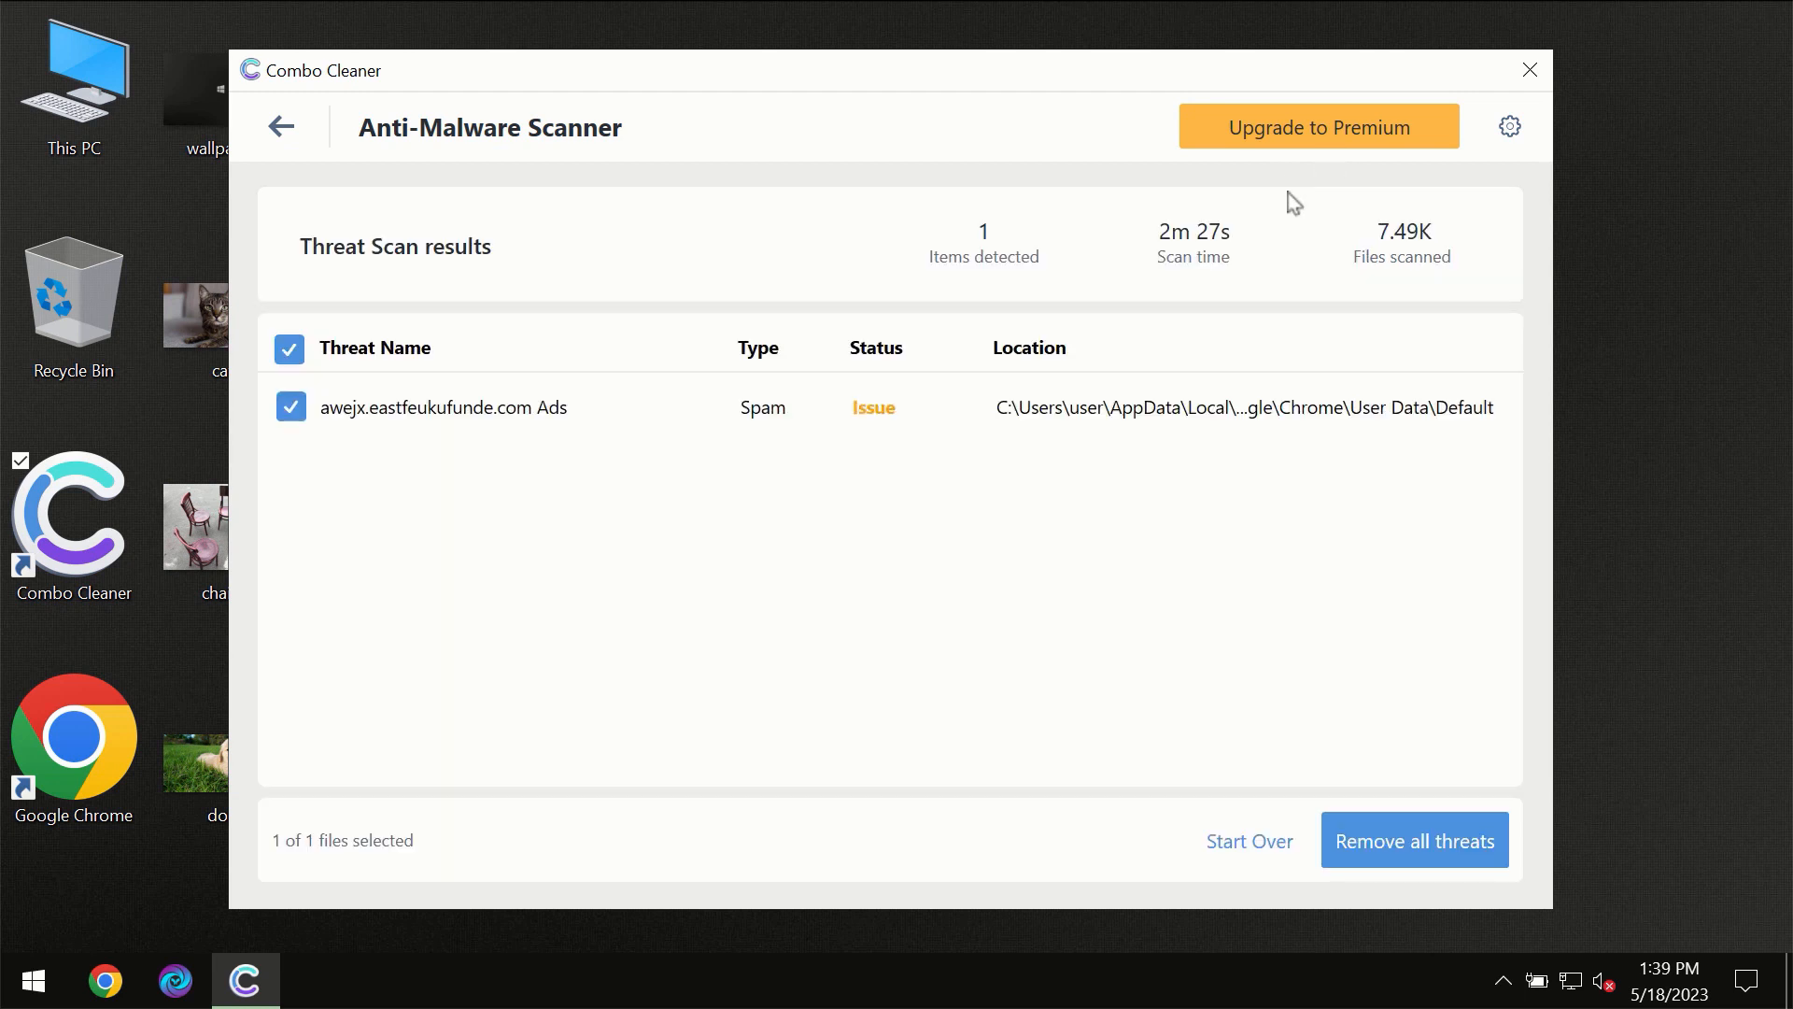
click(1318, 126)
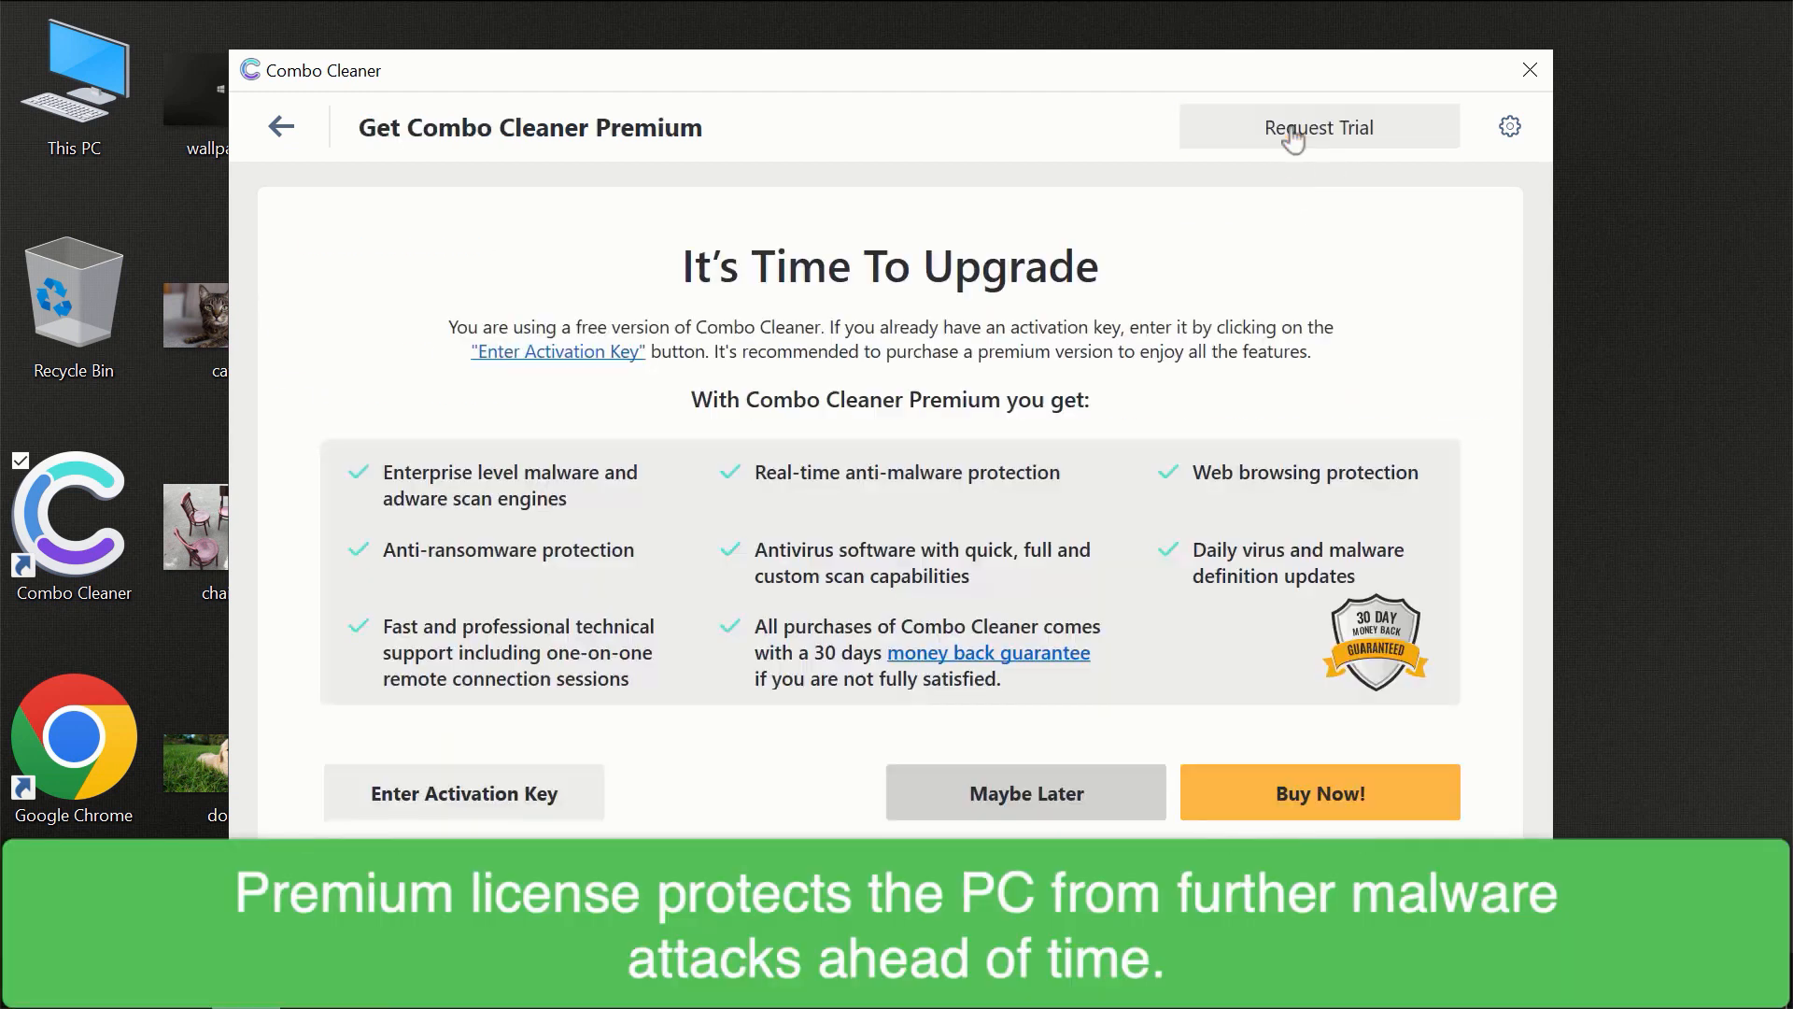
mouse_move(1289, 77)
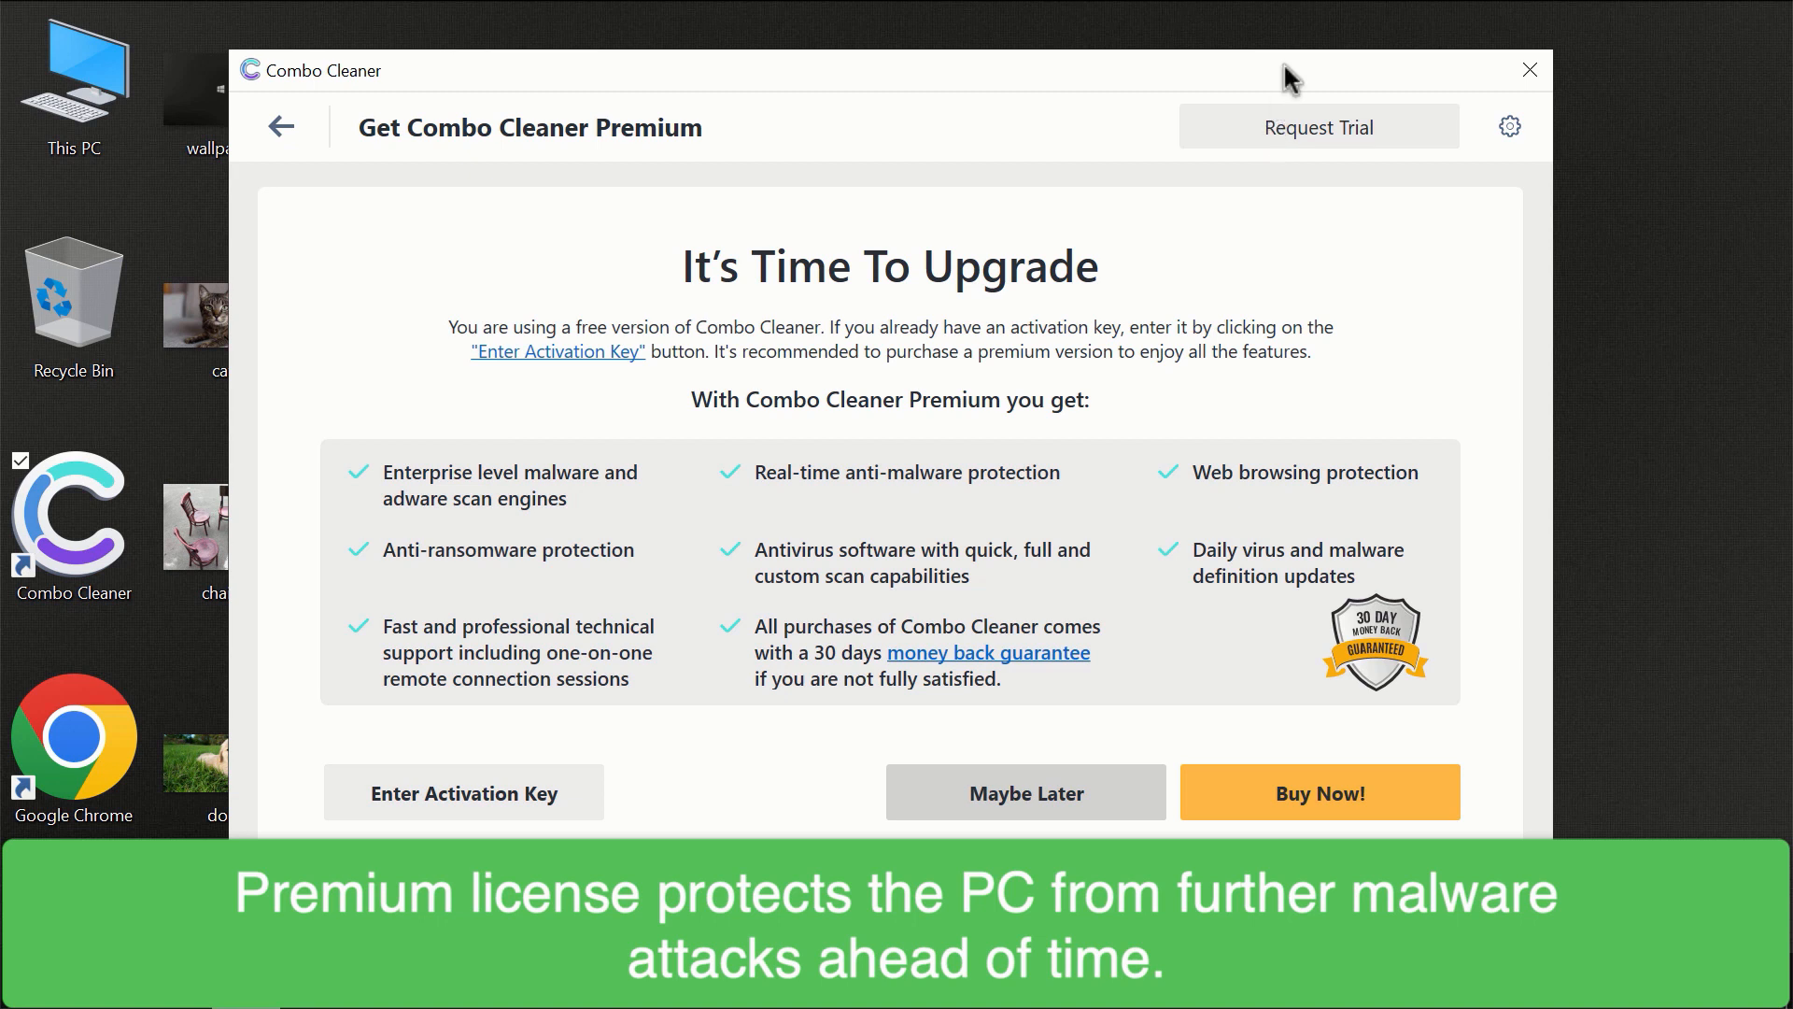